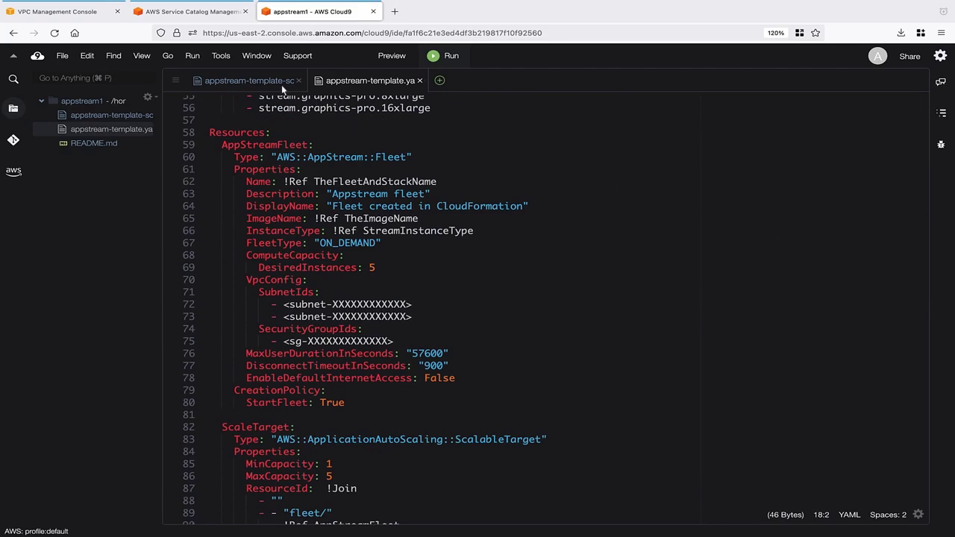
Review the other appstream-template copy whose fleet VpcConfig lists real subnet and security group IDs.
{"action": "left_click", "coordinate": [246, 80]}
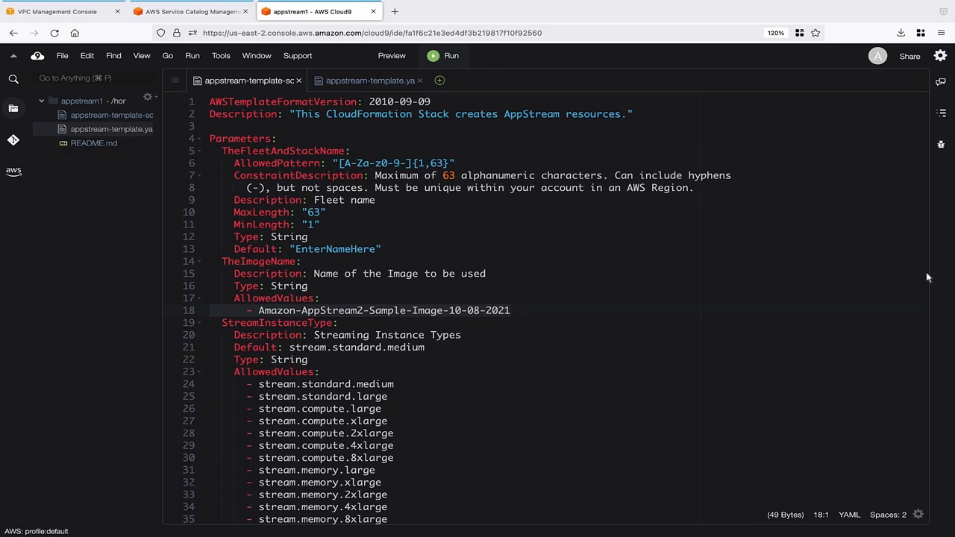
{"action": "scroll", "scroll_direction": "down", "scroll_amount": 3}
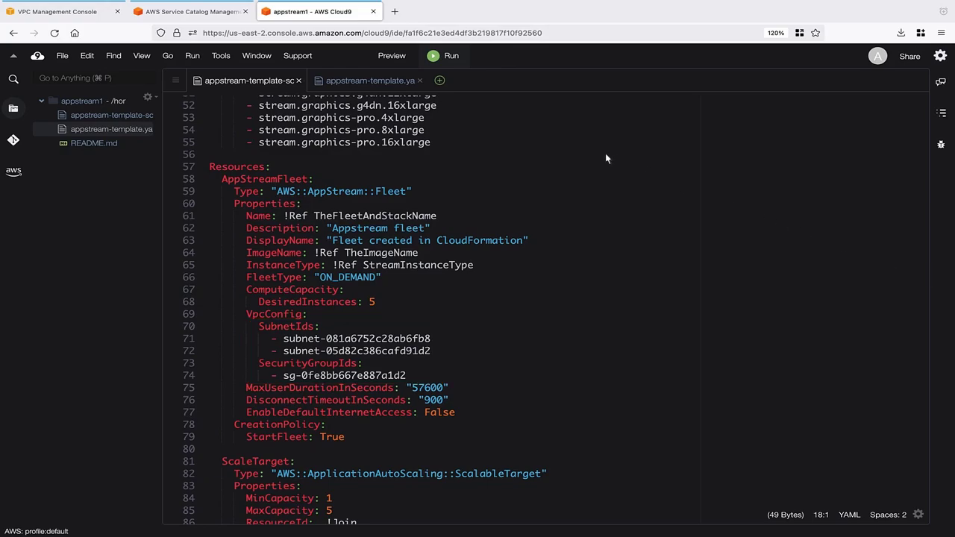
Begin uploading a new product with description 'Sample applications' and owner IT, reaching Version details.
{"action": "left_click", "coordinate": [186, 12]}
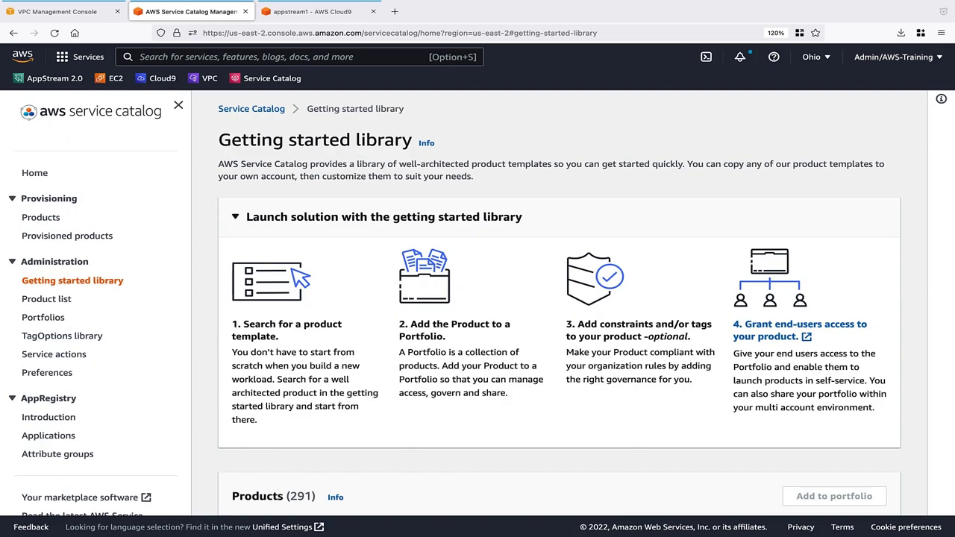
{"action": "mouse_move", "coordinate": [127, 197]}
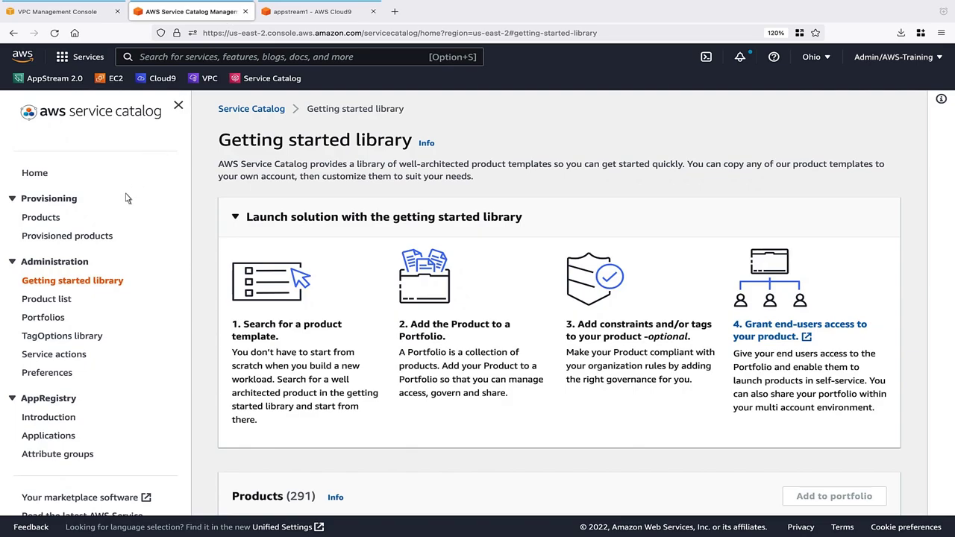
{"action": "left_click", "coordinate": [46, 298]}
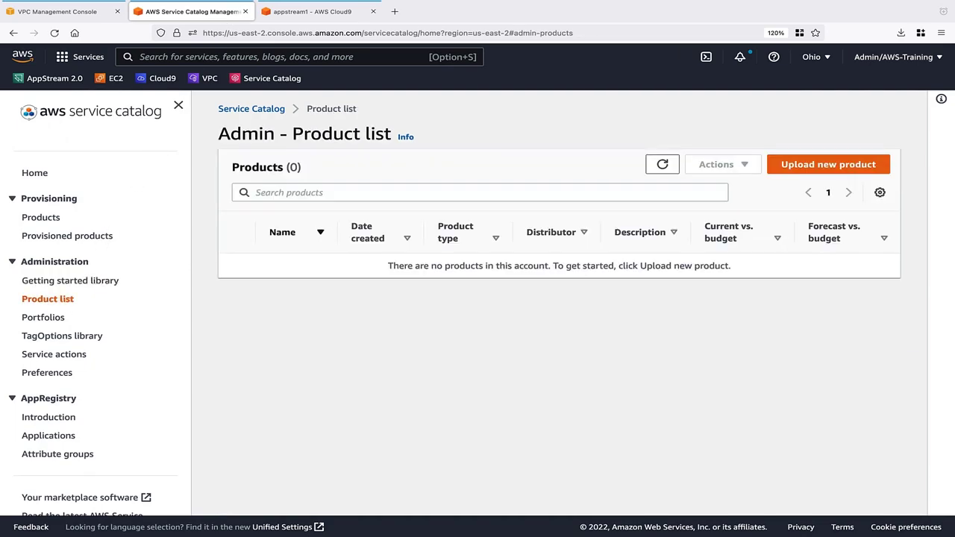
{"action": "mouse_move", "coordinate": [758, 179]}
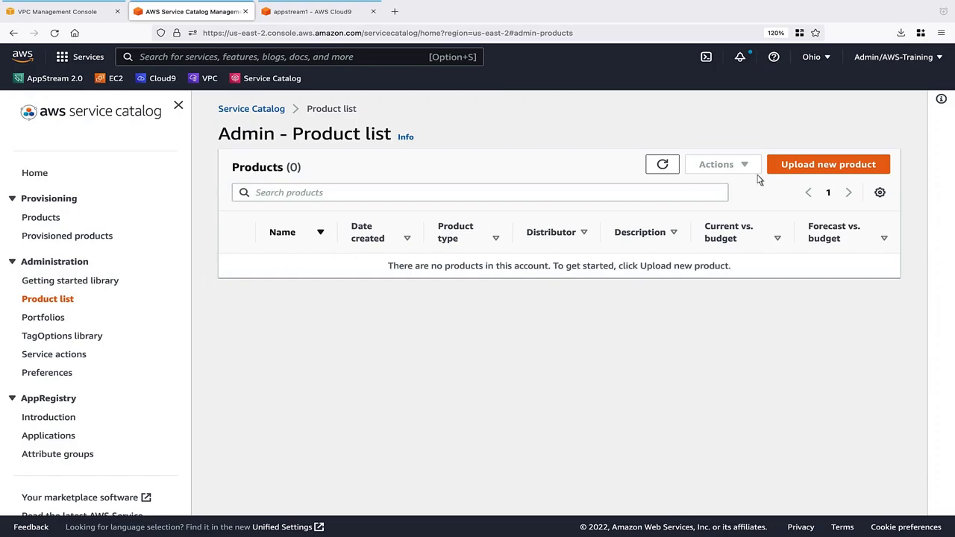
{"action": "left_click", "coordinate": [828, 165]}
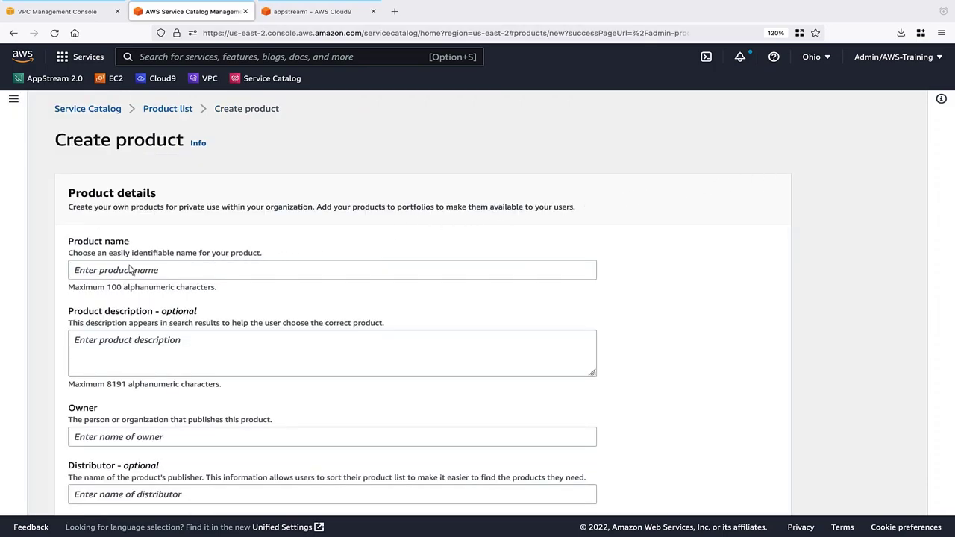
{"action": "type", "text": "Sample applications"}
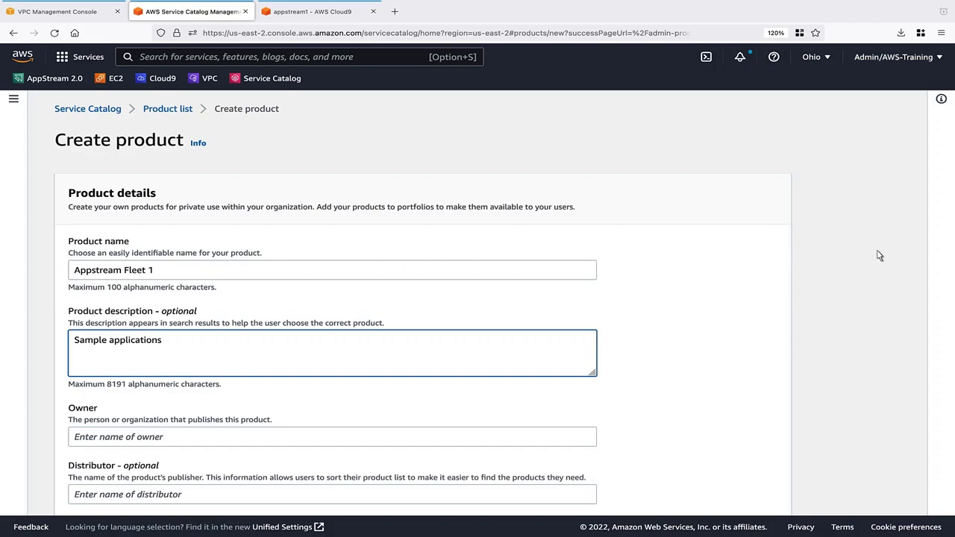
{"action": "scroll", "scroll_direction": "down", "scroll_amount": 3}
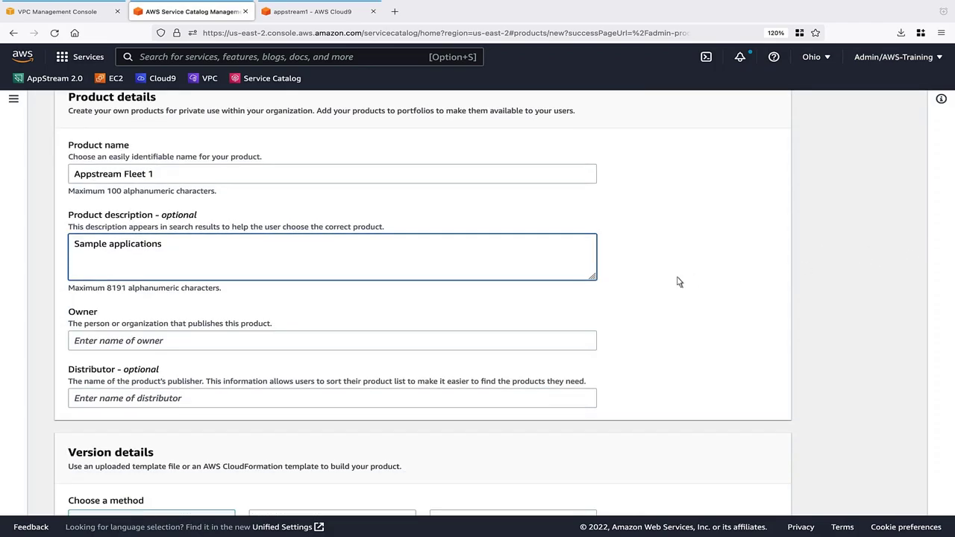
{"action": "type", "text": "IT"}
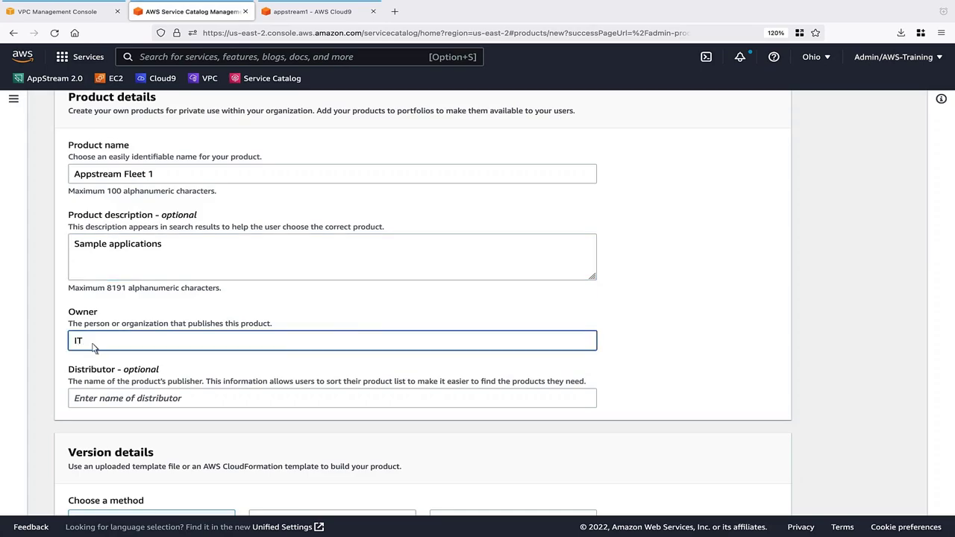
{"action": "scroll", "scroll_direction": "down", "scroll_amount": 3}
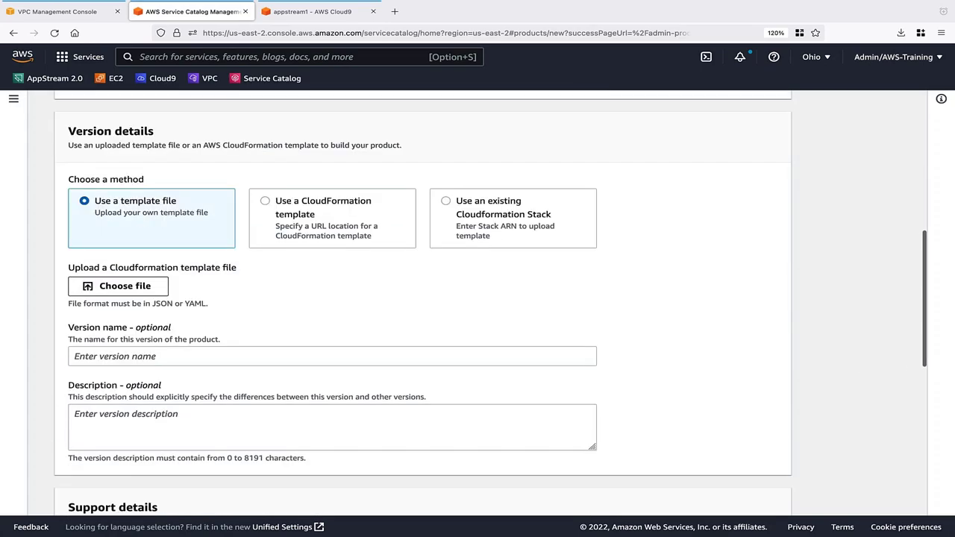
{"action": "mouse_move", "coordinate": [543, 331]}
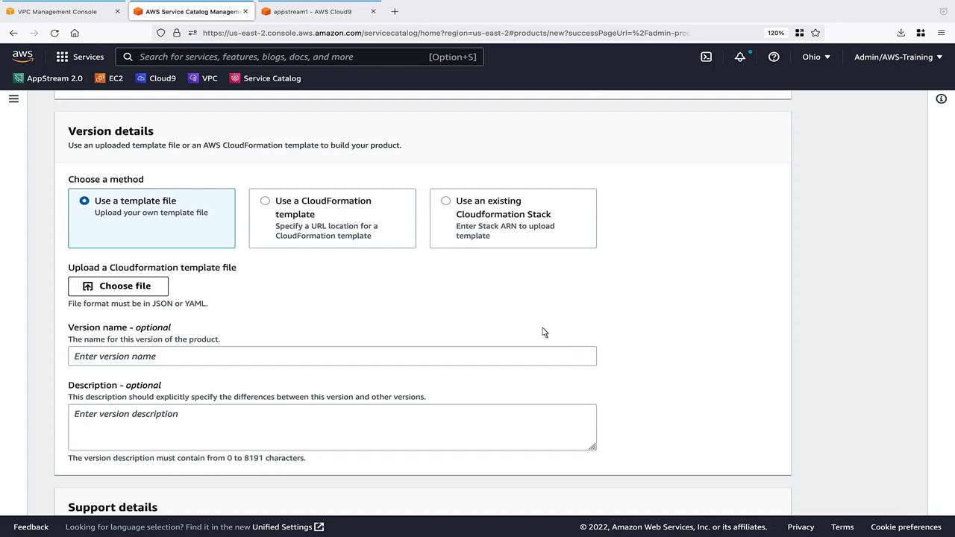
{"action": "left_click", "coordinate": [118, 287]}
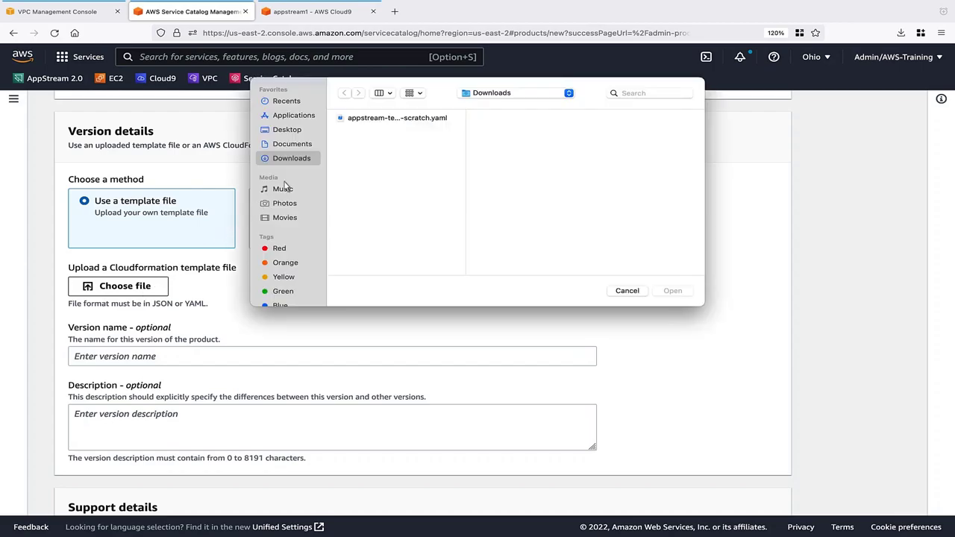
{"action": "double_click", "coordinate": [397, 118]}
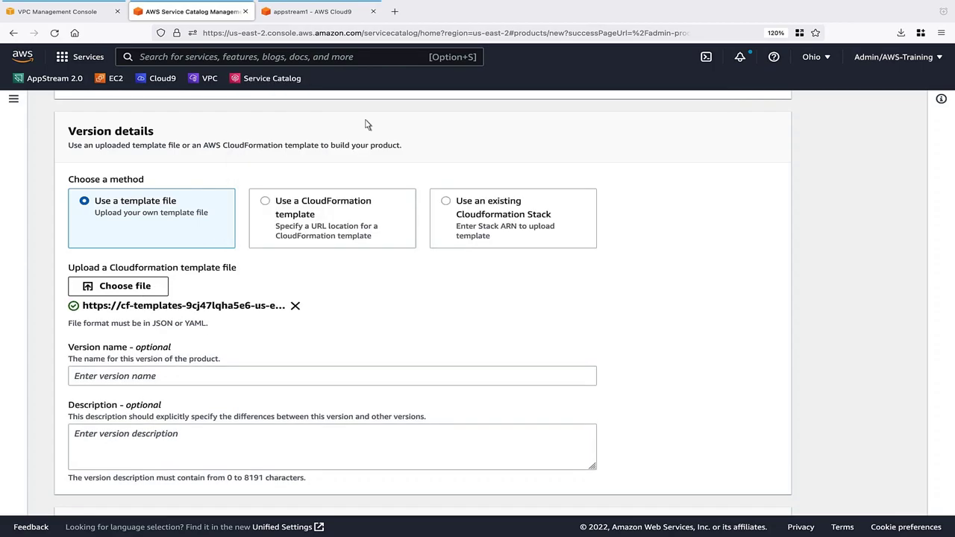
{"action": "type", "text": "1.0.0"}
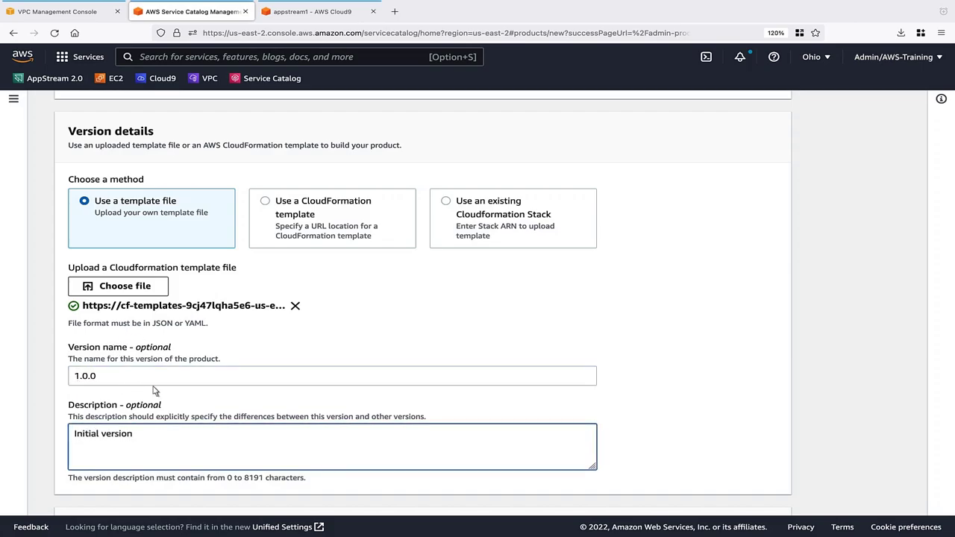
{"action": "scroll", "scroll_direction": "down", "scroll_amount": 3}
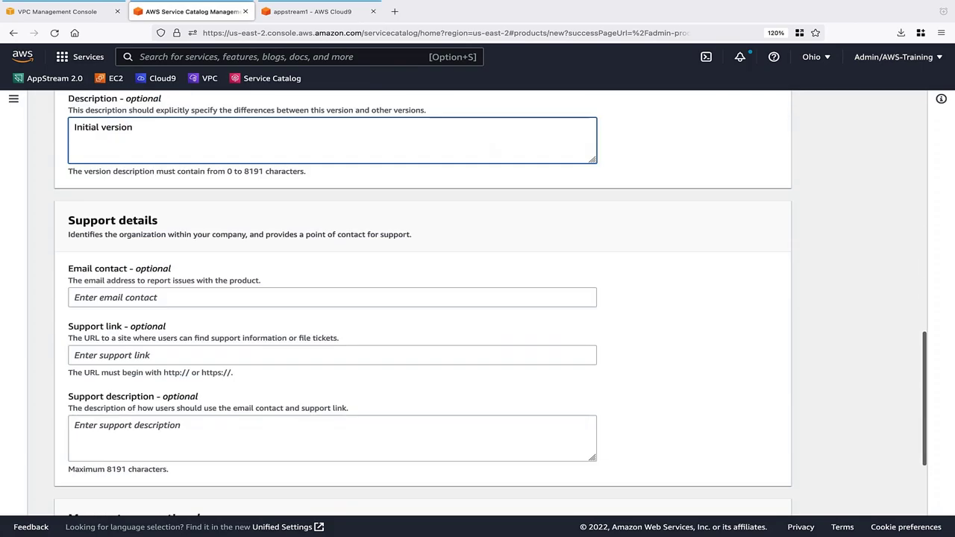
{"action": "mouse_move", "coordinate": [284, 346]}
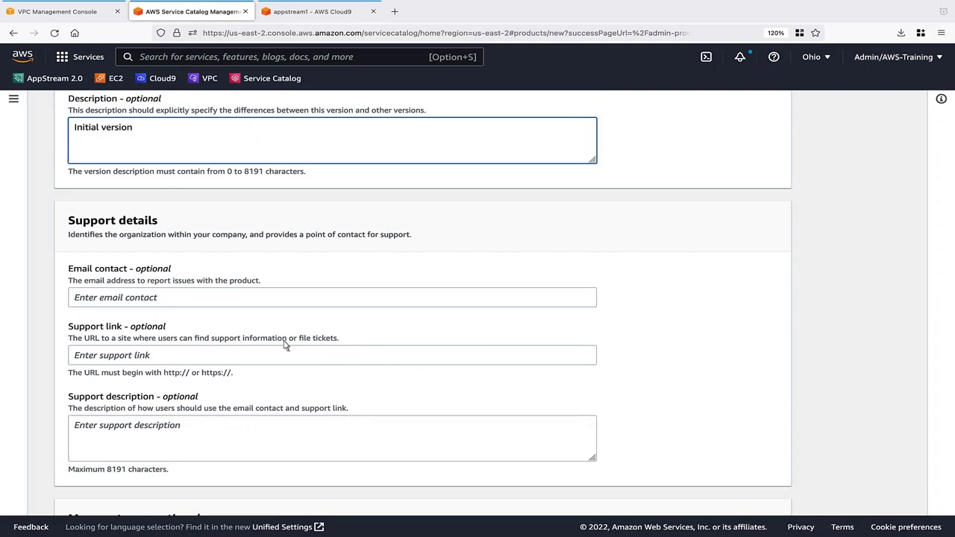
{"action": "type", "text": "itsupport@example.com"}
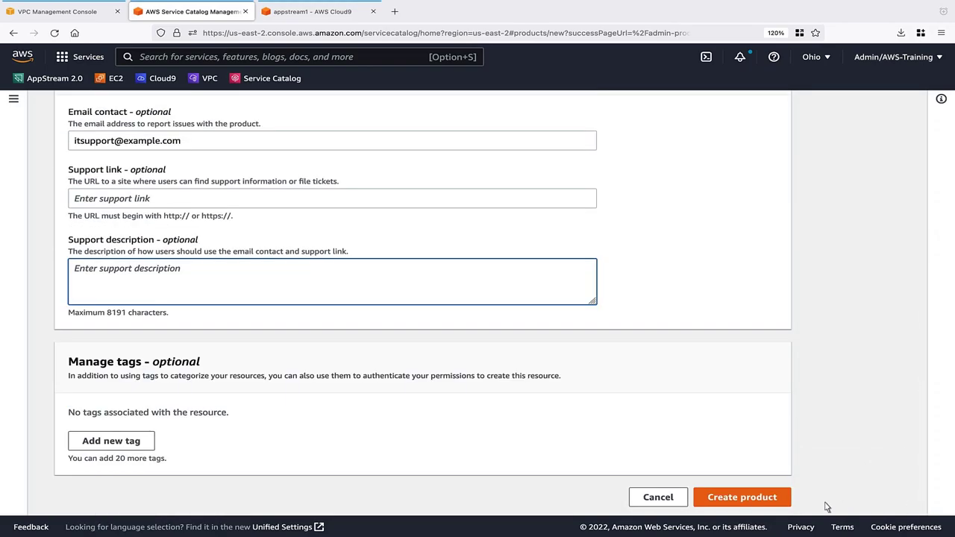
{"action": "left_click", "coordinate": [742, 497]}
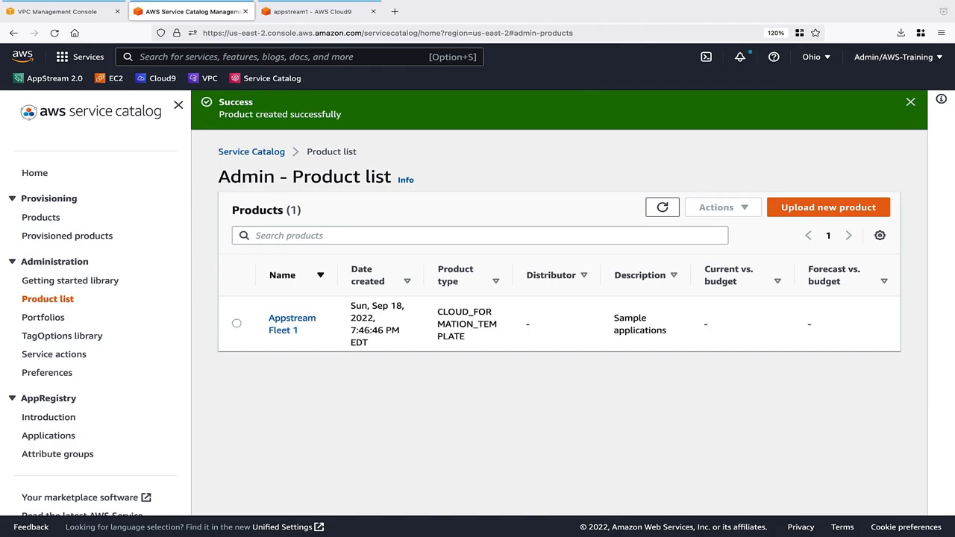
{"action": "mouse_move", "coordinate": [249, 382]}
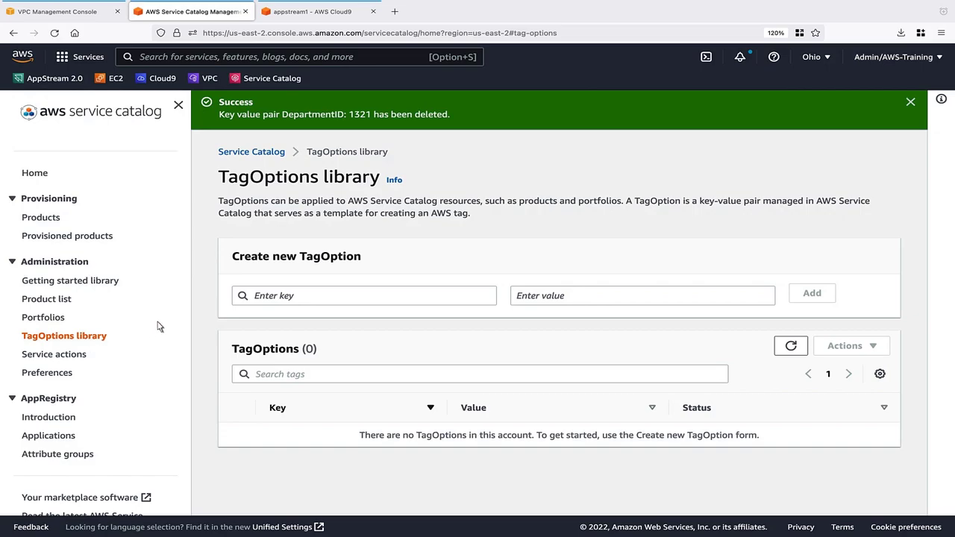
Add TagOptions DepartmentID 0012 and CostCenterID 001 to the library.
{"action": "type", "text": "DepartmentID"}
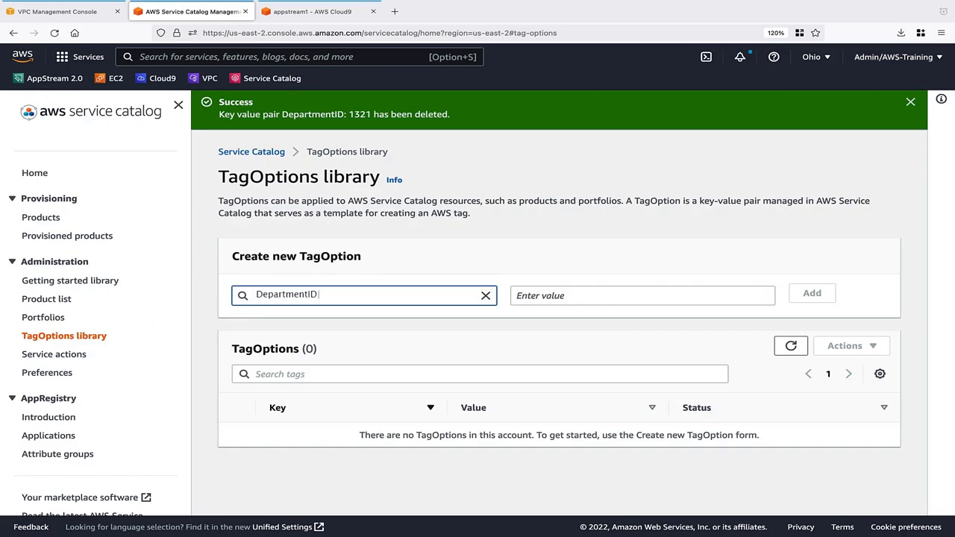
{"action": "type", "text": "0012"}
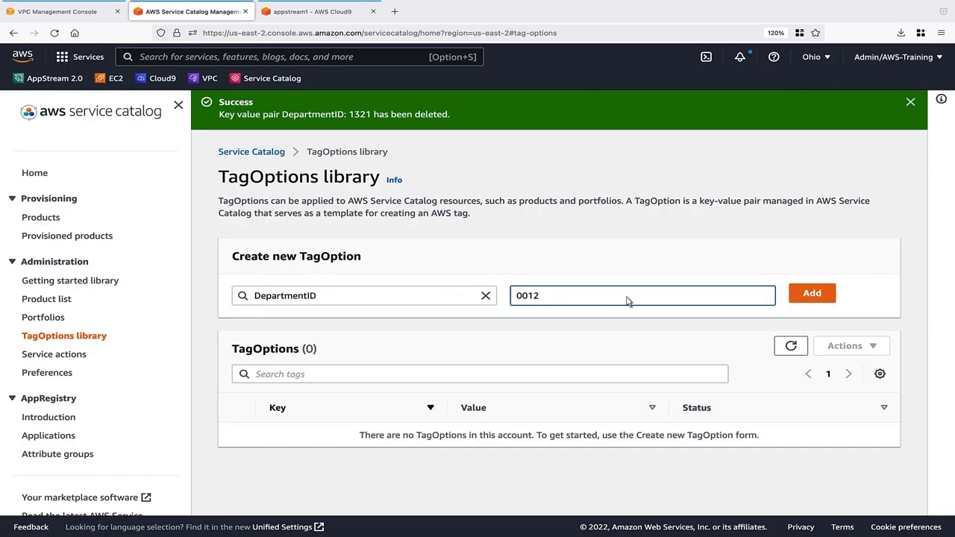
{"action": "left_click", "coordinate": [812, 293]}
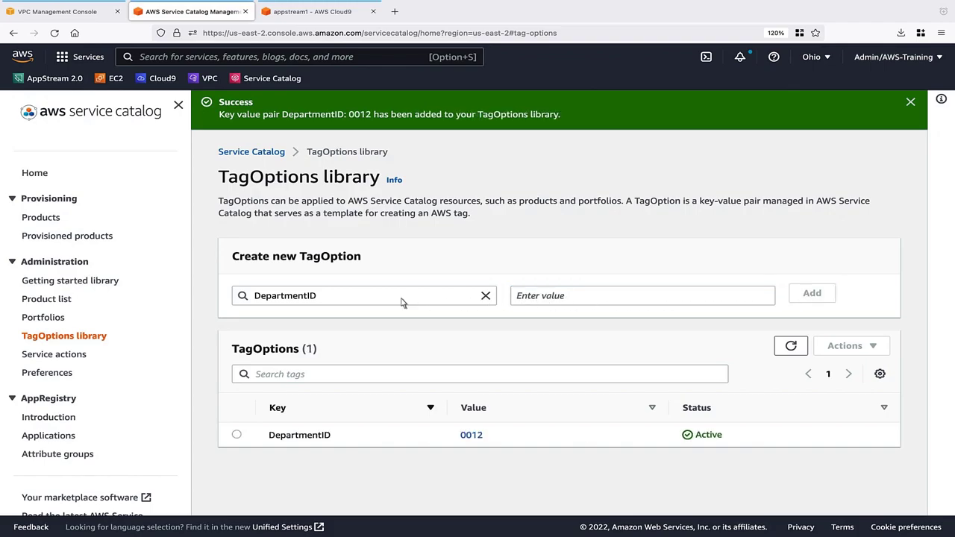
{"action": "type", "text": "CostCenterID"}
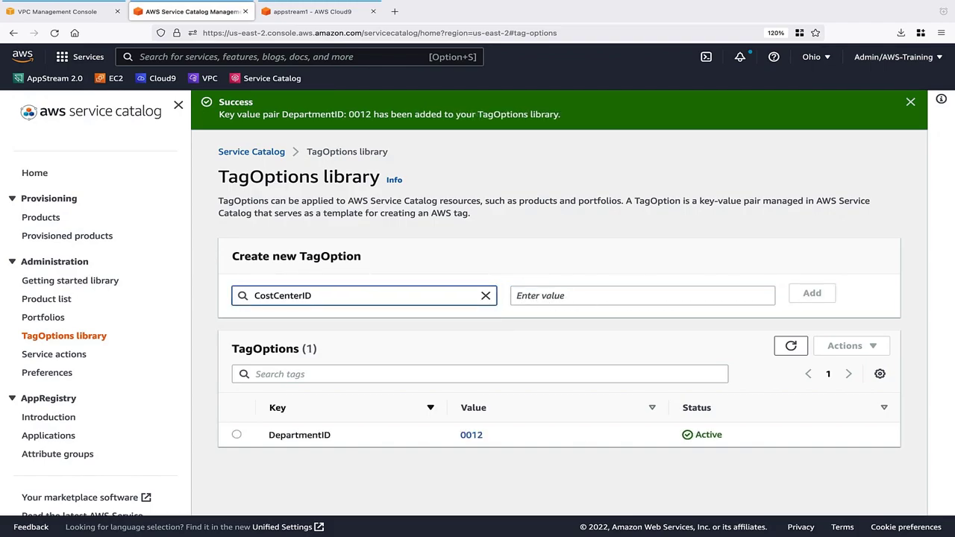
{"action": "type", "text": "001"}
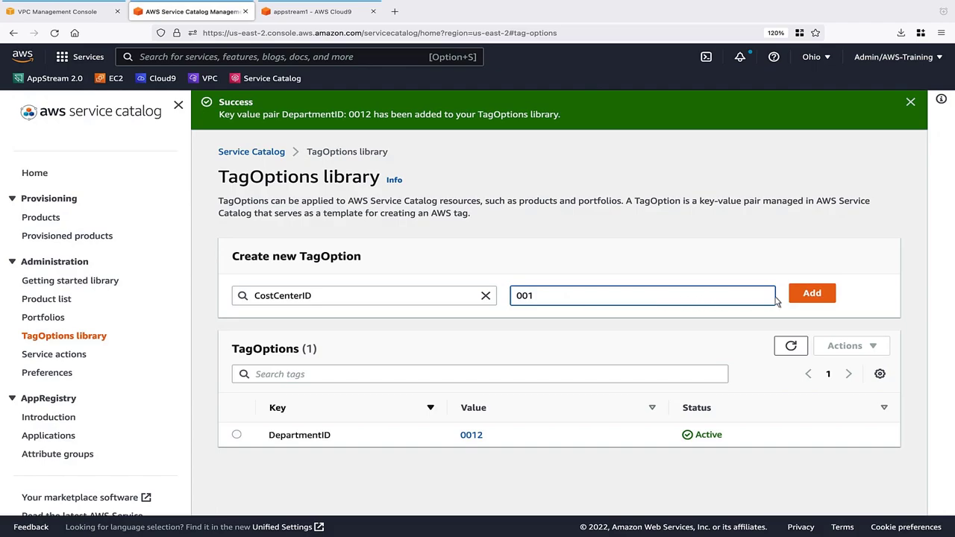
{"action": "left_click", "coordinate": [812, 292]}
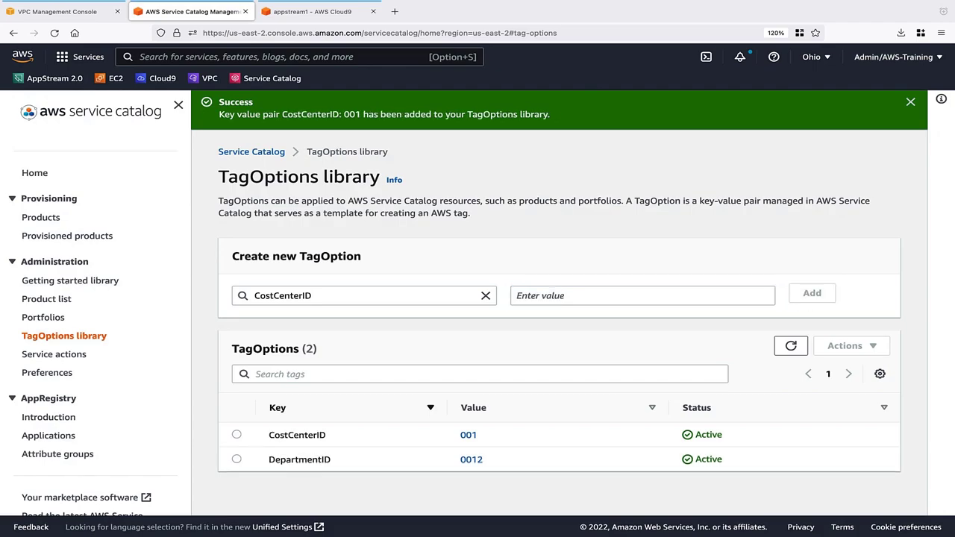
{"action": "mouse_move", "coordinate": [806, 300]}
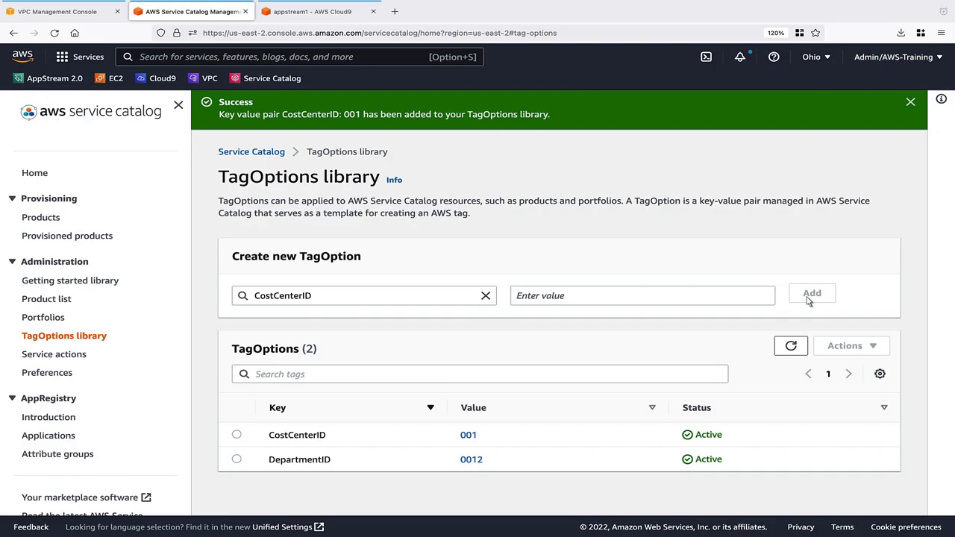
{"action": "mouse_move", "coordinate": [46, 299]}
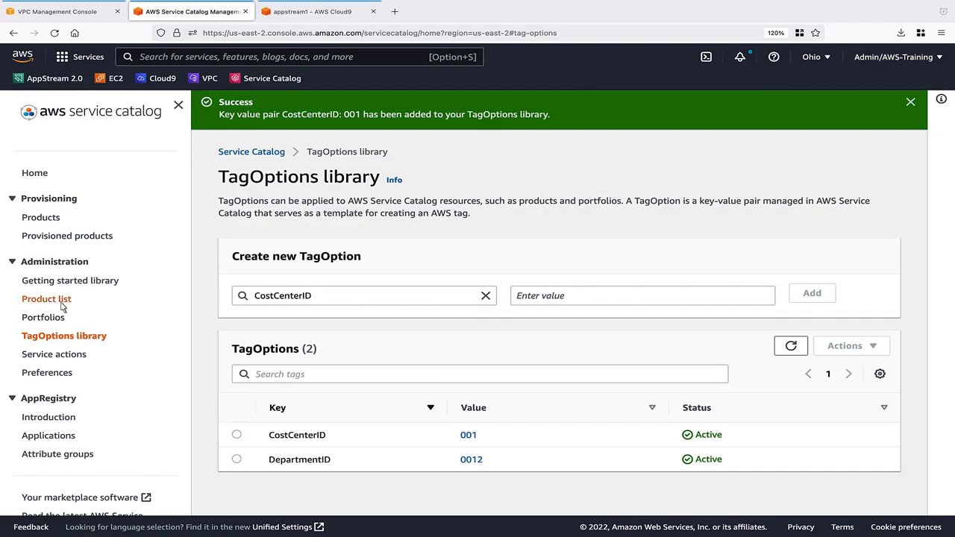
Associate both TagOptions, CostCenterID and DepartmentID, with the Appstream Fleet 1 product.
{"action": "left_click", "coordinate": [48, 299]}
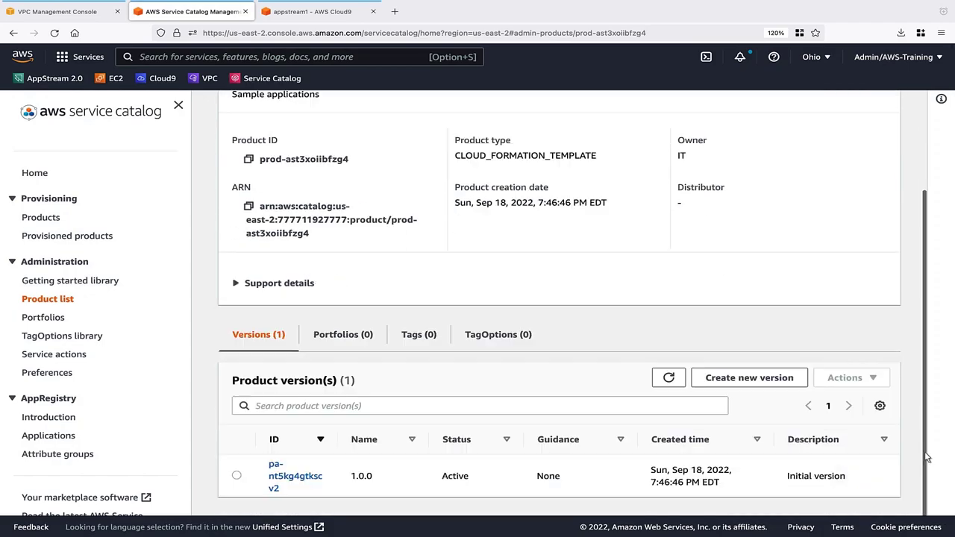
{"action": "left_click", "coordinate": [499, 334]}
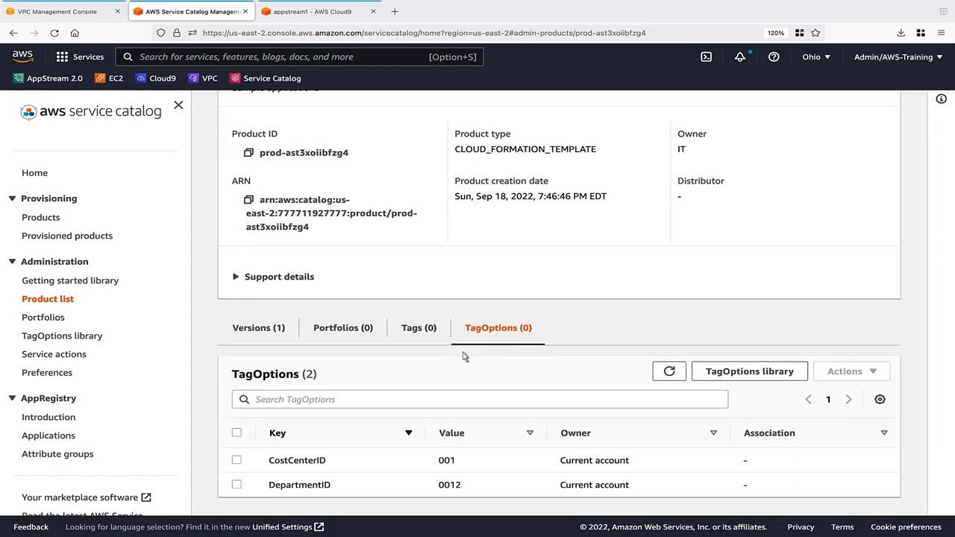
{"action": "left_click", "coordinate": [235, 433]}
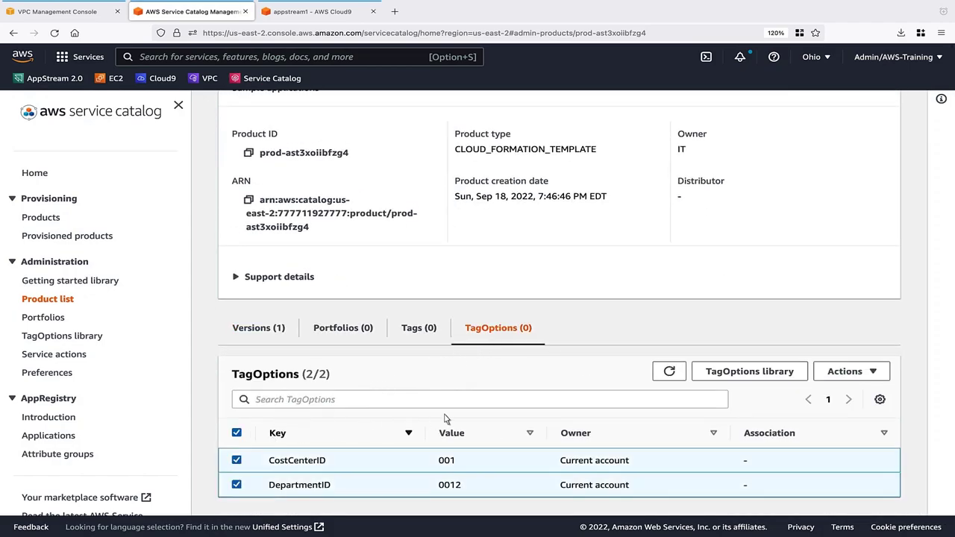
{"action": "left_click", "coordinate": [850, 370]}
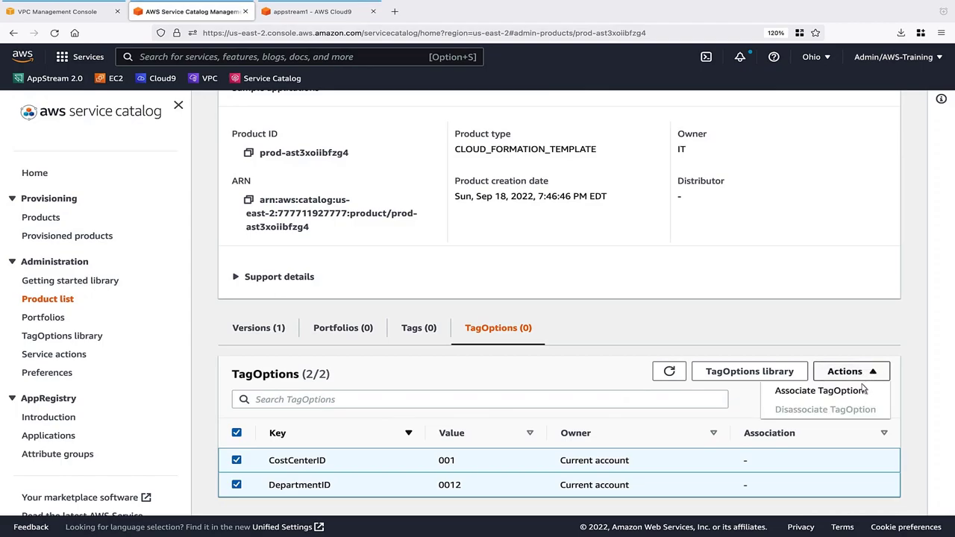
{"action": "left_click", "coordinate": [821, 391]}
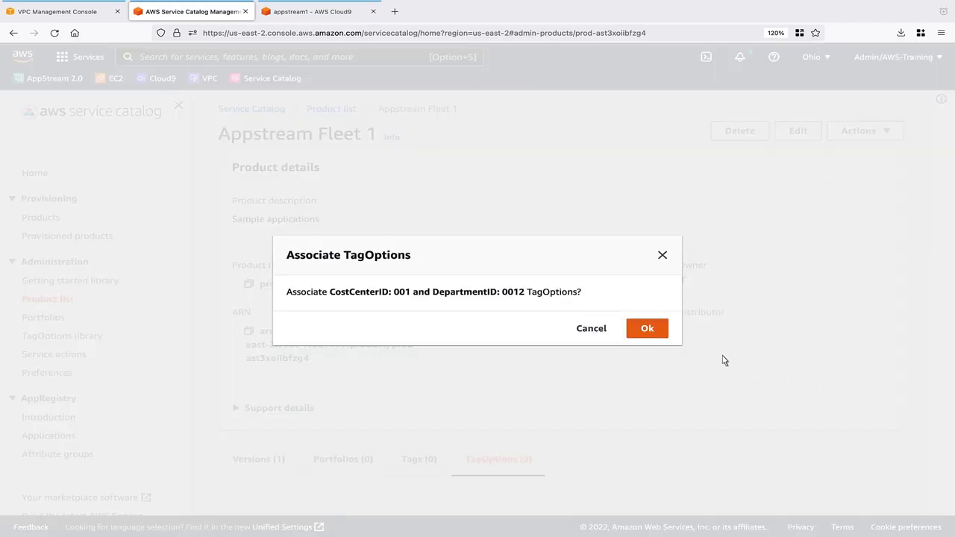
{"action": "left_click", "coordinate": [647, 329]}
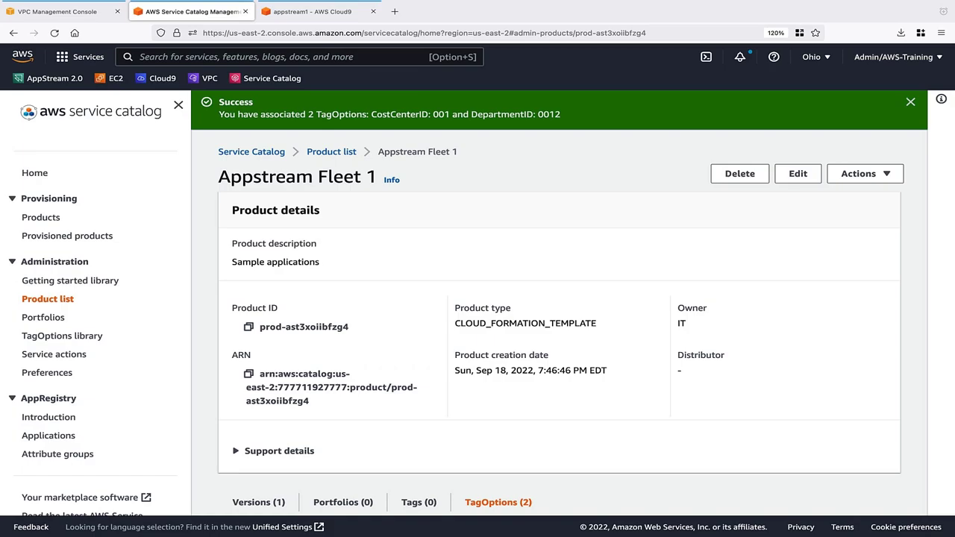
{"action": "mouse_move", "coordinate": [209, 329]}
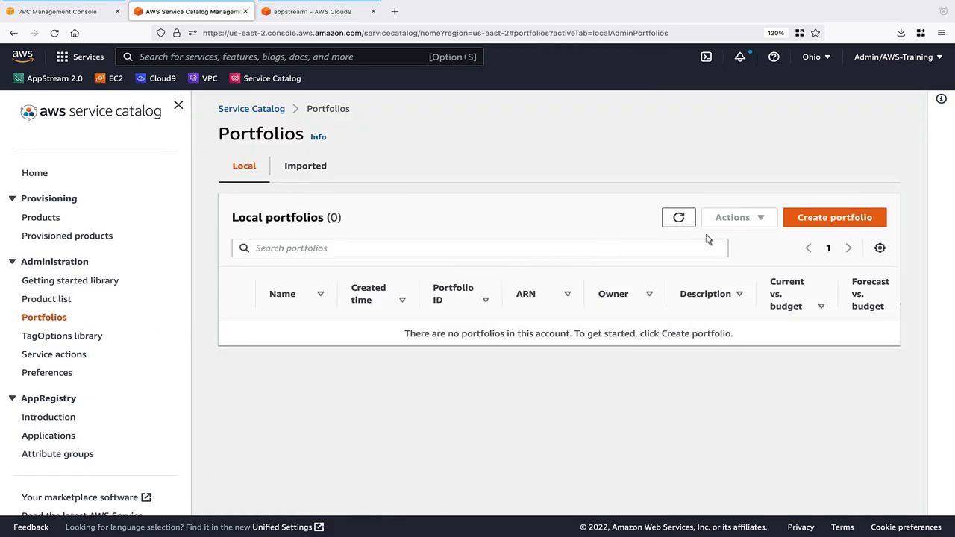
{"action": "left_click", "coordinate": [834, 217]}
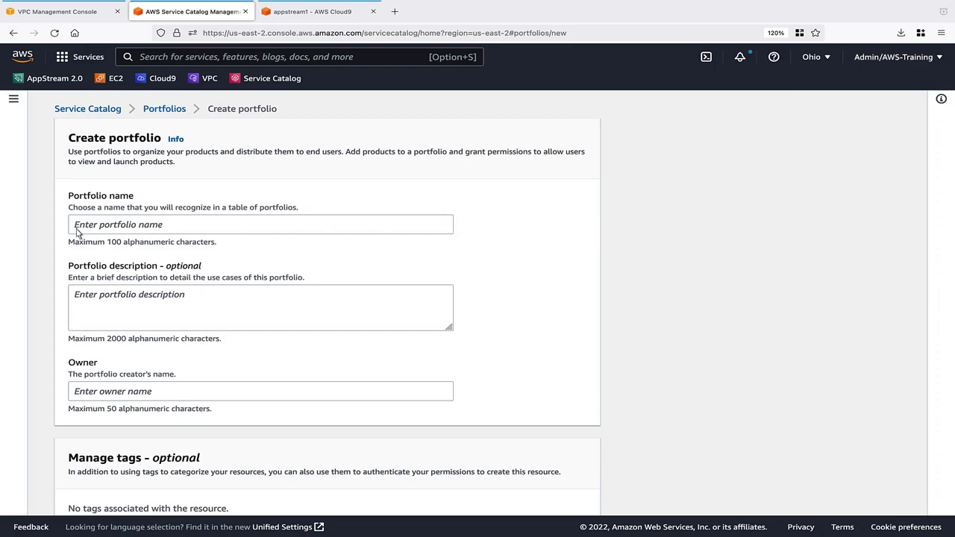
{"action": "type", "text": "Appstream products"}
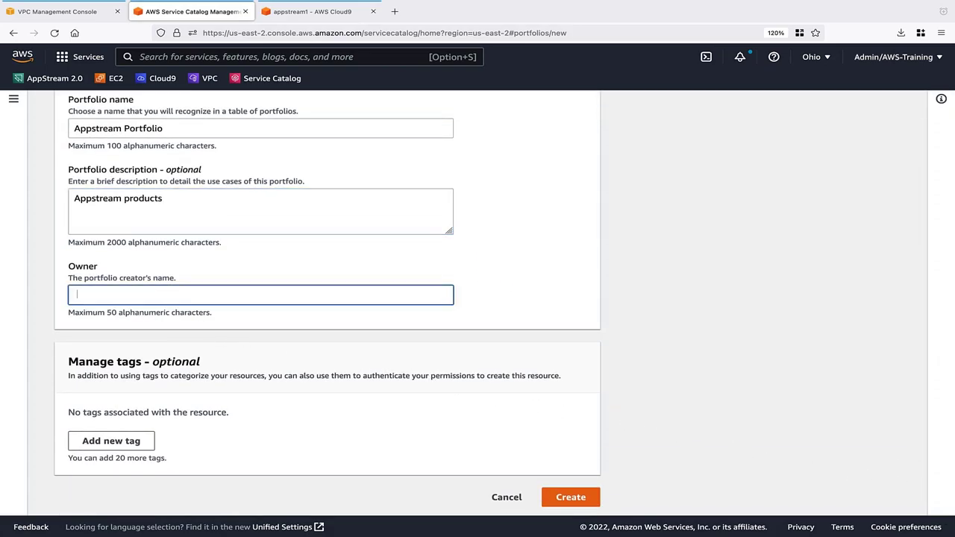
{"action": "type", "text": "it@example.com"}
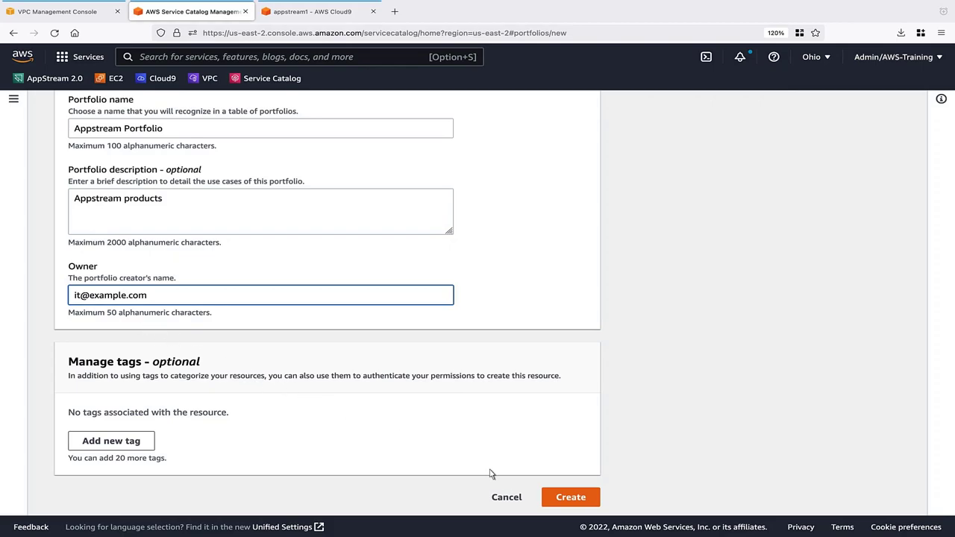
{"action": "left_click", "coordinate": [570, 497]}
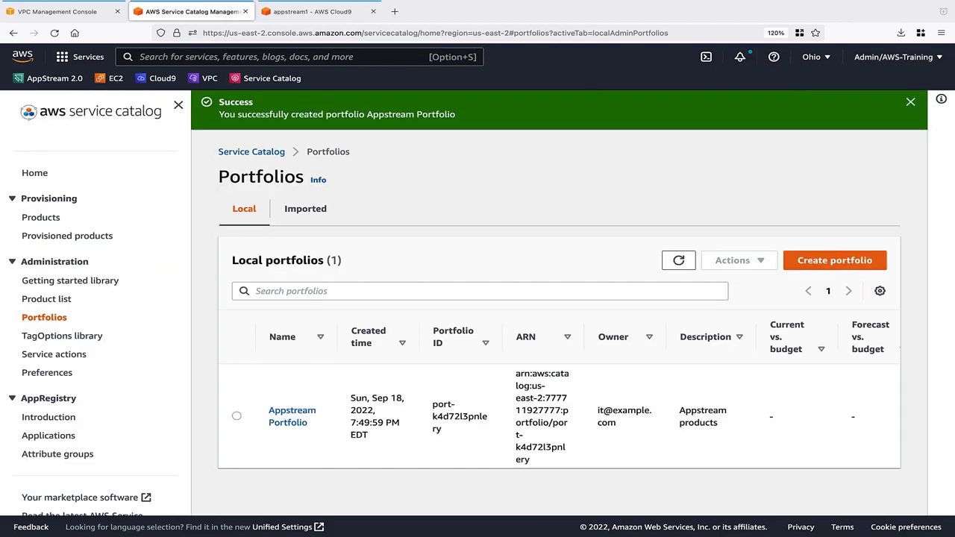
{"action": "left_click", "coordinate": [292, 417]}
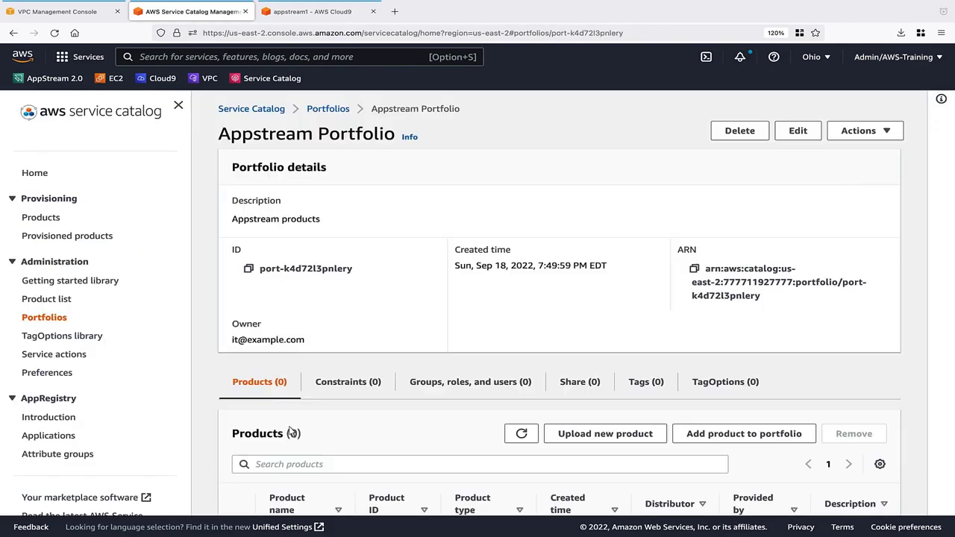
Add the Appstream Fleet 1 product to Appstream Portfolio via the Actions menu.
{"action": "left_click", "coordinate": [865, 132]}
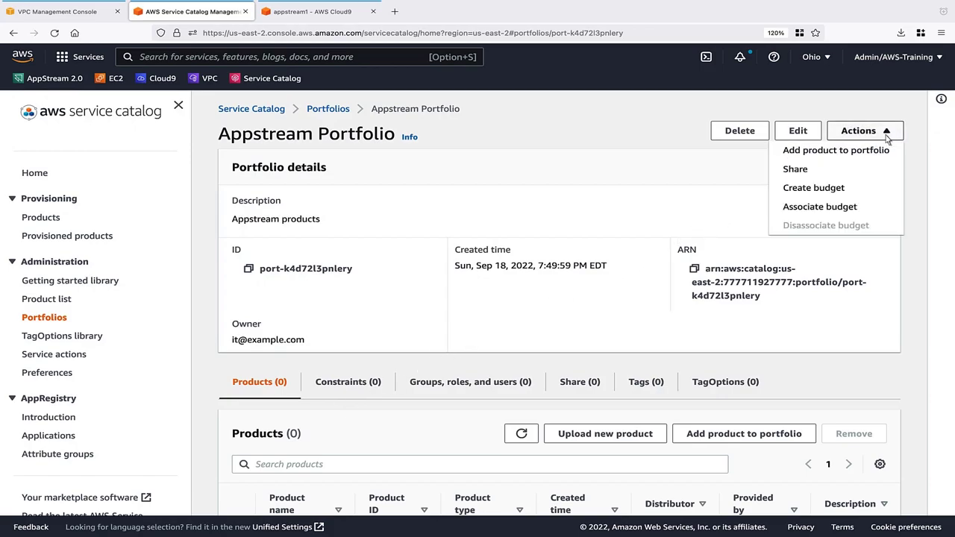
{"action": "left_click", "coordinate": [836, 149]}
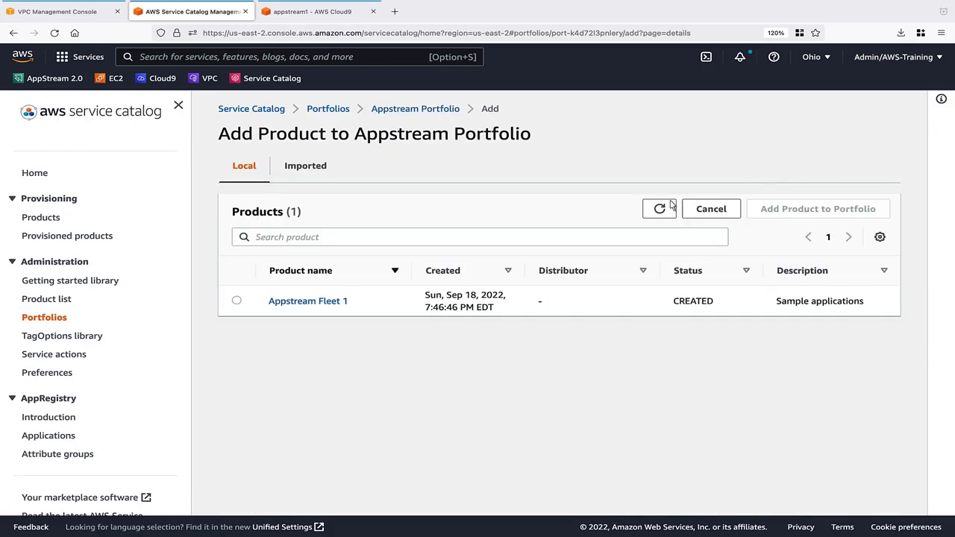
{"action": "left_click", "coordinate": [236, 300]}
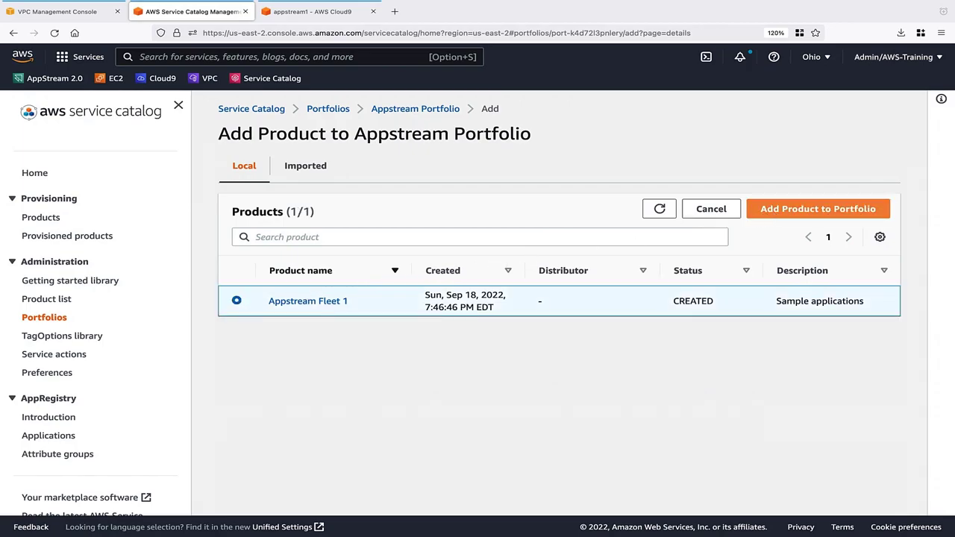
{"action": "left_click", "coordinate": [818, 209]}
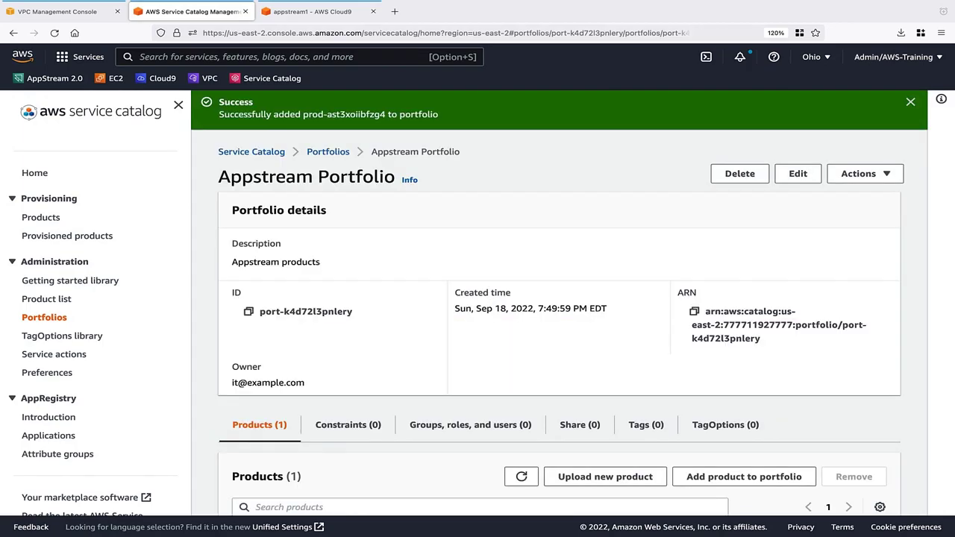
{"action": "mouse_move", "coordinate": [654, 313]}
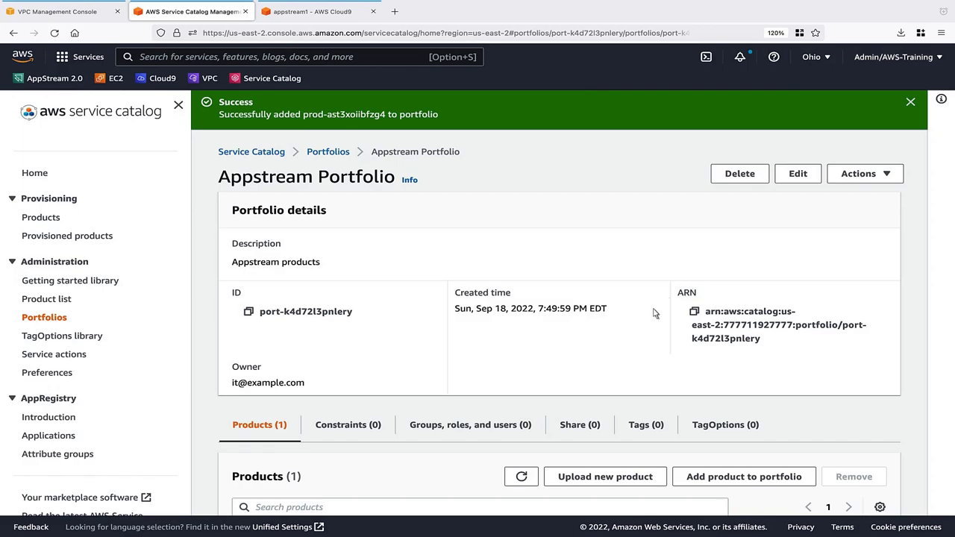
Grant the Admin IAM role access to Appstream Portfolio from its Groups, roles, and users list.
{"action": "left_click", "coordinate": [469, 424]}
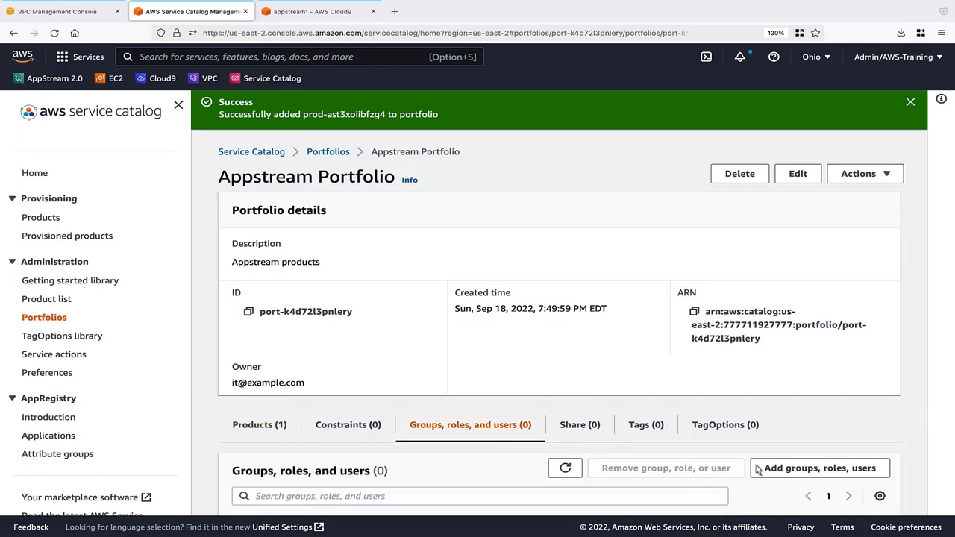
{"action": "scroll", "scroll_direction": "down", "scroll_amount": 3}
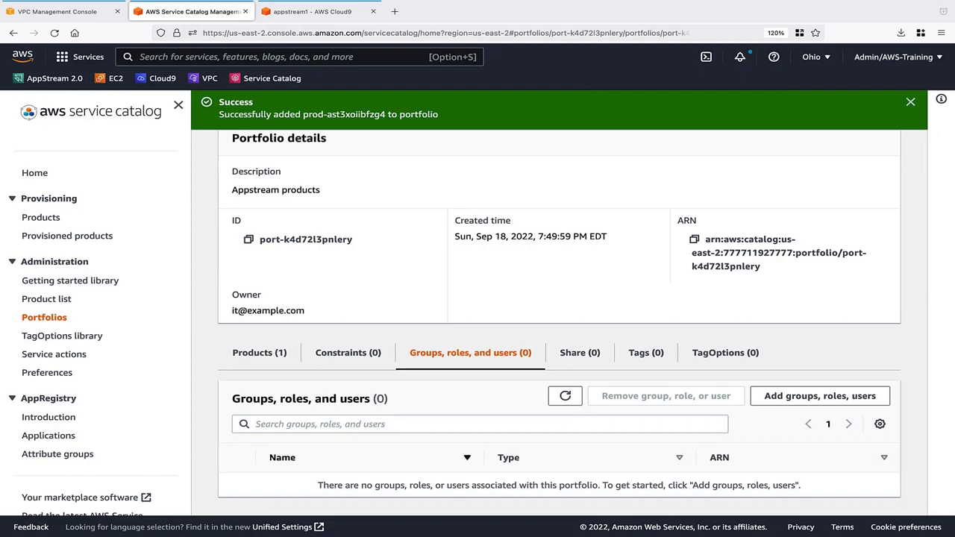
{"action": "mouse_move", "coordinate": [917, 481]}
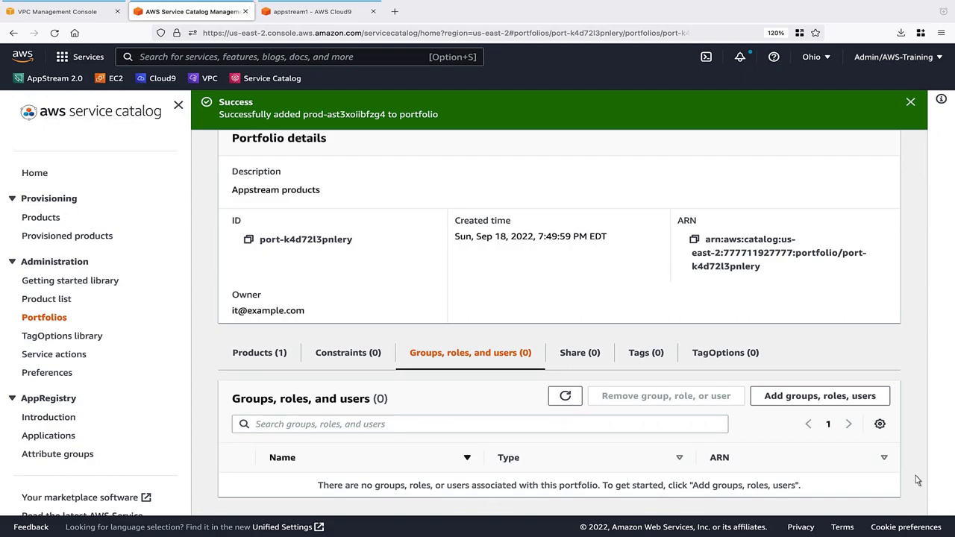
{"action": "left_click", "coordinate": [819, 395]}
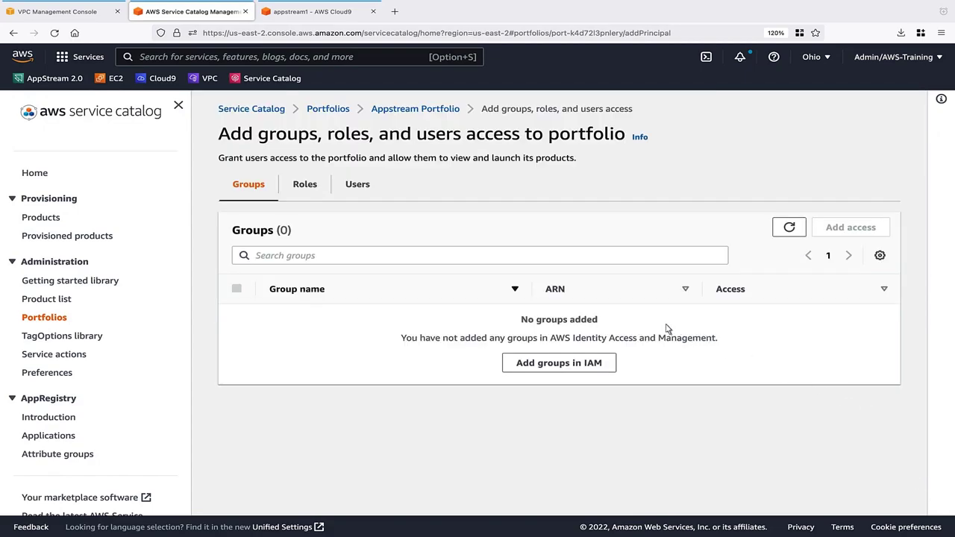
{"action": "left_click", "coordinate": [305, 185]}
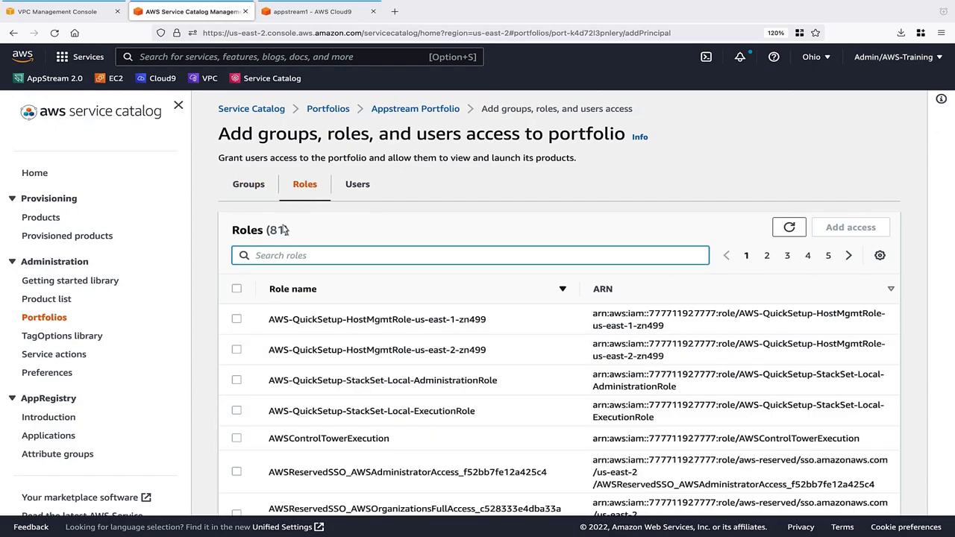
{"action": "type", "text": "admin"}
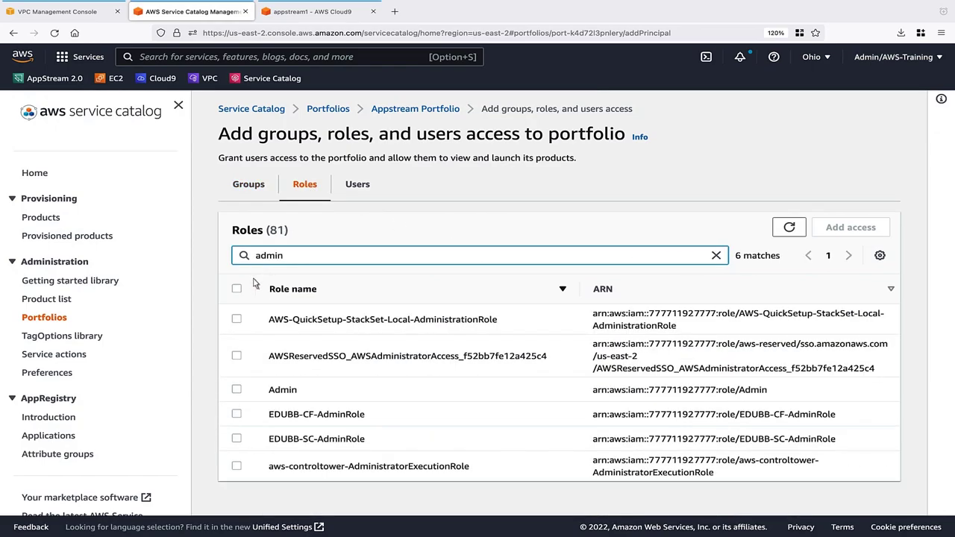
{"action": "left_click", "coordinate": [236, 388]}
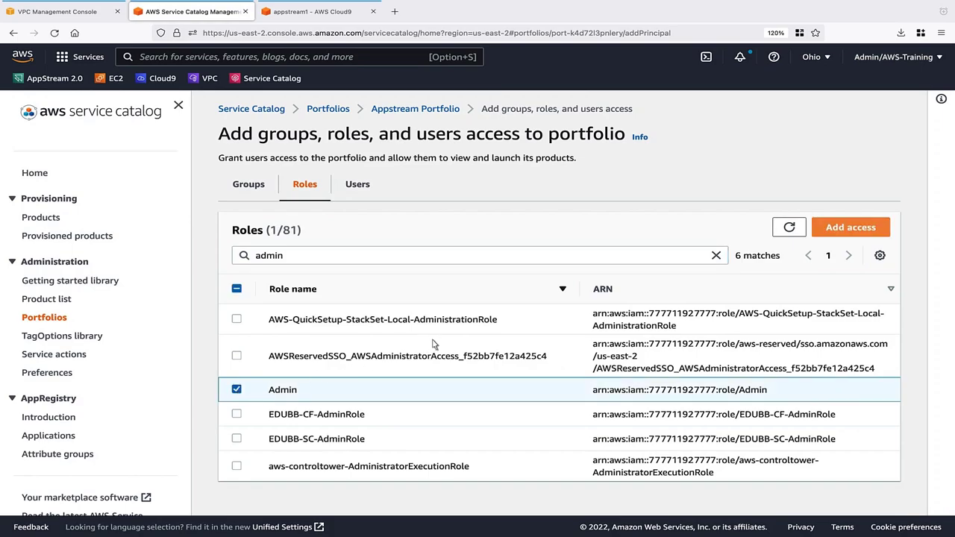
{"action": "mouse_move", "coordinate": [850, 226]}
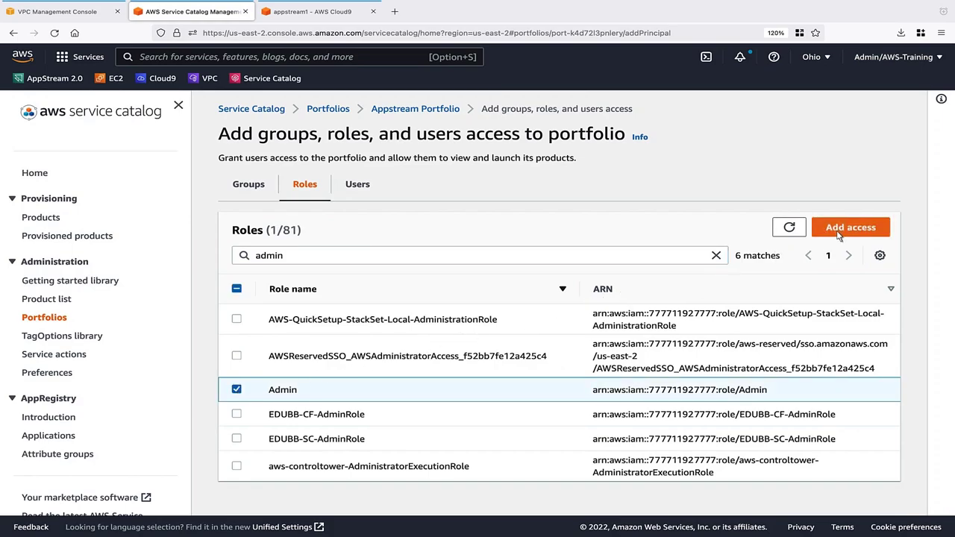
{"action": "left_click", "coordinate": [851, 227]}
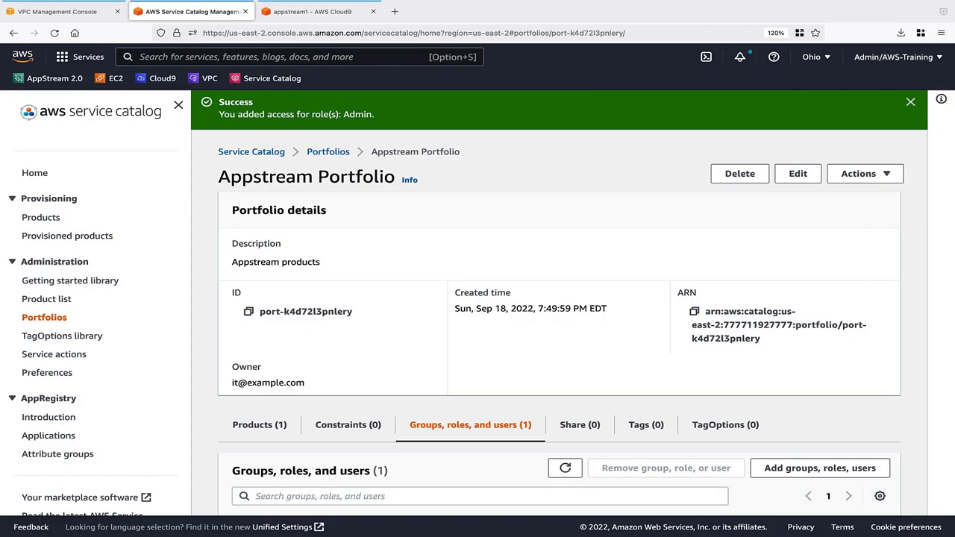
{"action": "mouse_move", "coordinate": [173, 227]}
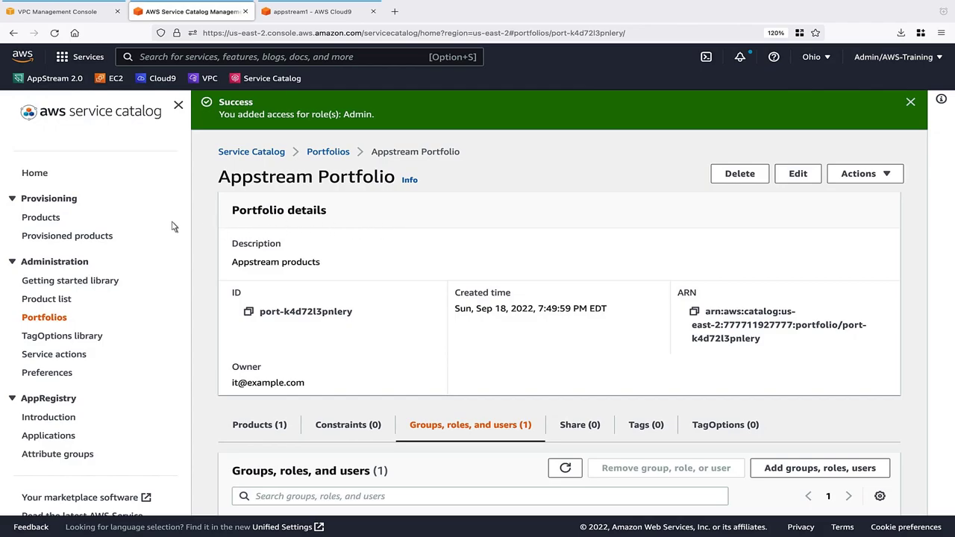
Fill the Appstream Fleet 1 launch form: name appstream1, TheFleetAndStackName fleet1, AppStream2 sample image.
{"action": "left_click", "coordinate": [40, 218]}
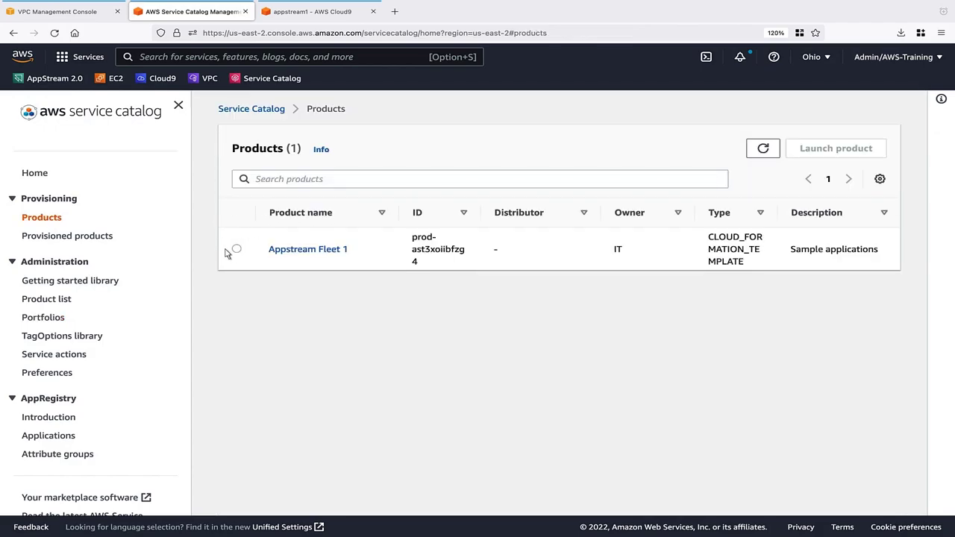
{"action": "left_click", "coordinate": [235, 248]}
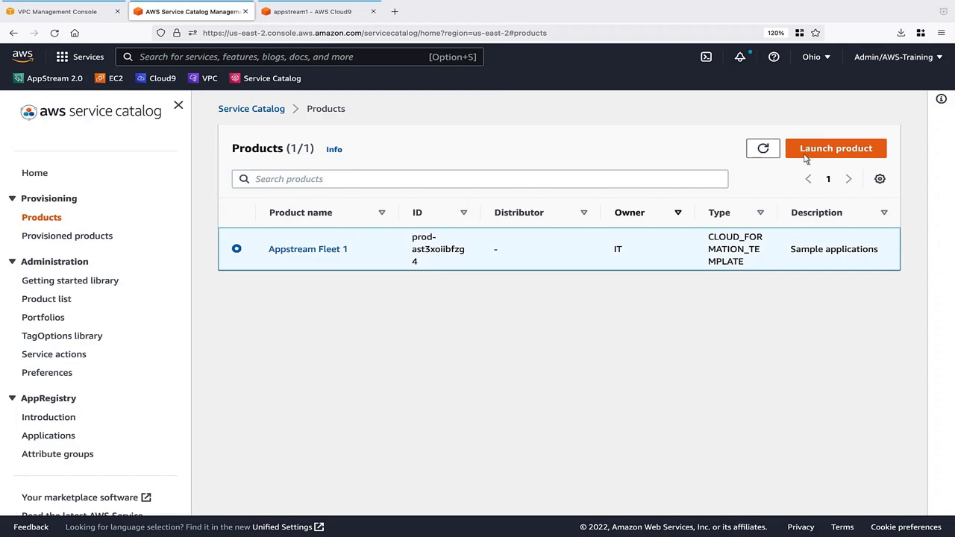
{"action": "left_click", "coordinate": [835, 147]}
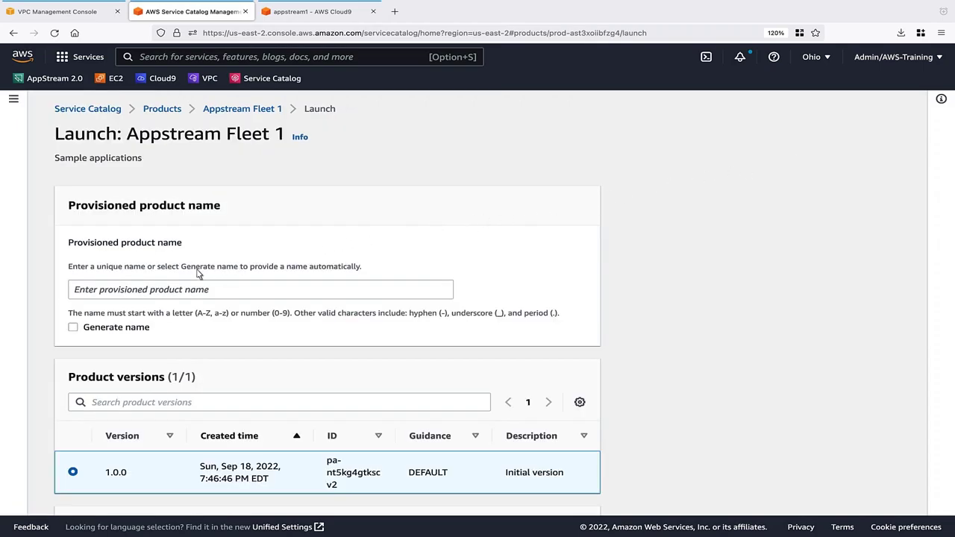
{"action": "type", "text": "appstream1"}
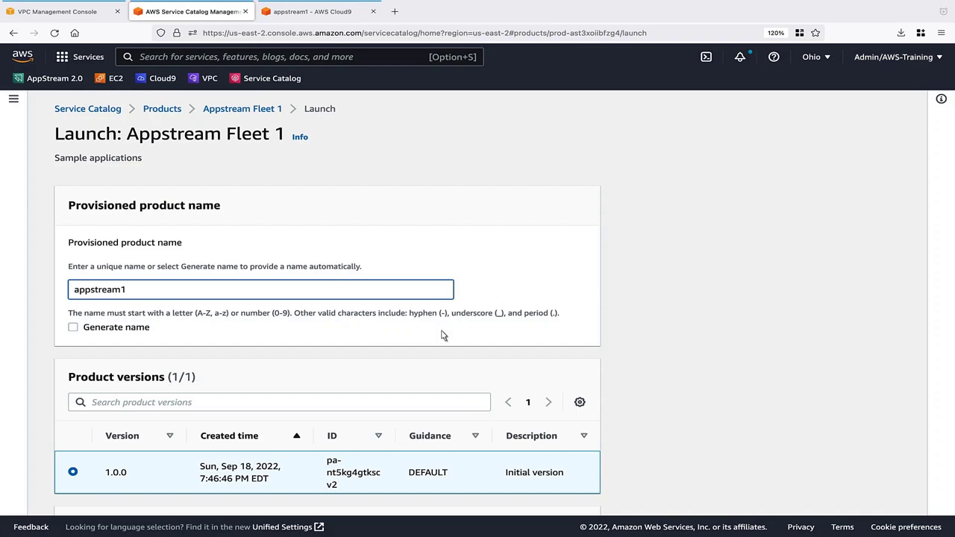
{"action": "scroll", "scroll_direction": "down", "scroll_amount": 3}
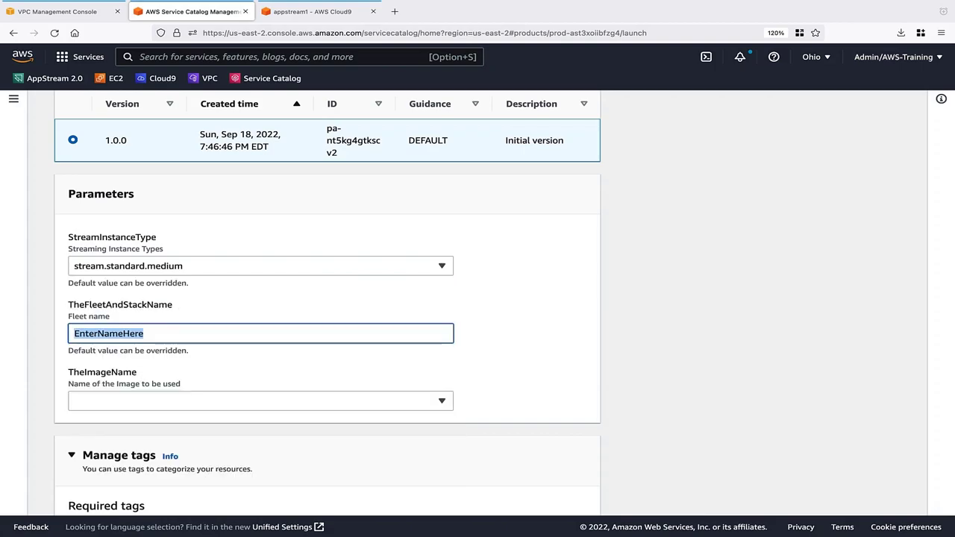
{"action": "type", "text": "fleet1"}
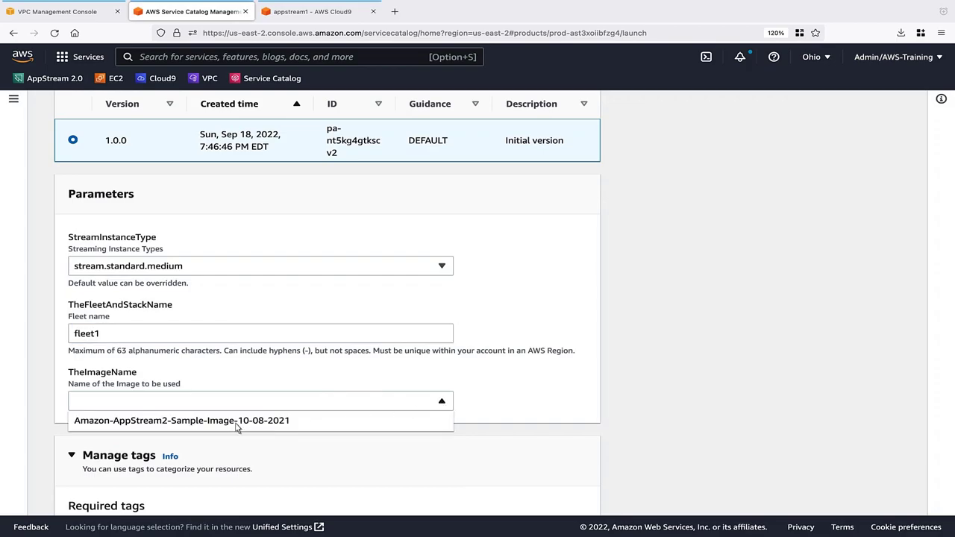
{"action": "left_click", "coordinate": [182, 421]}
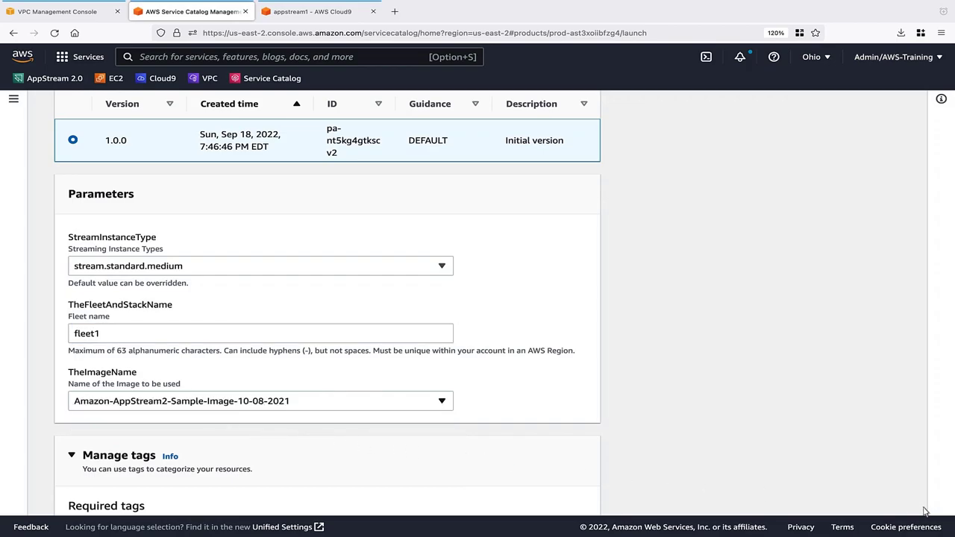
{"action": "scroll", "scroll_direction": "down", "scroll_amount": 3}
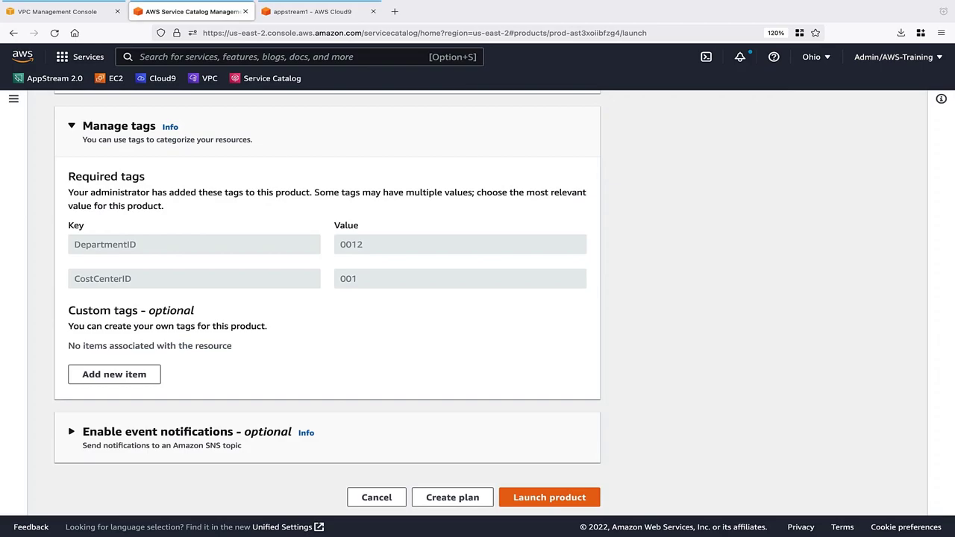
{"action": "mouse_move", "coordinate": [646, 506]}
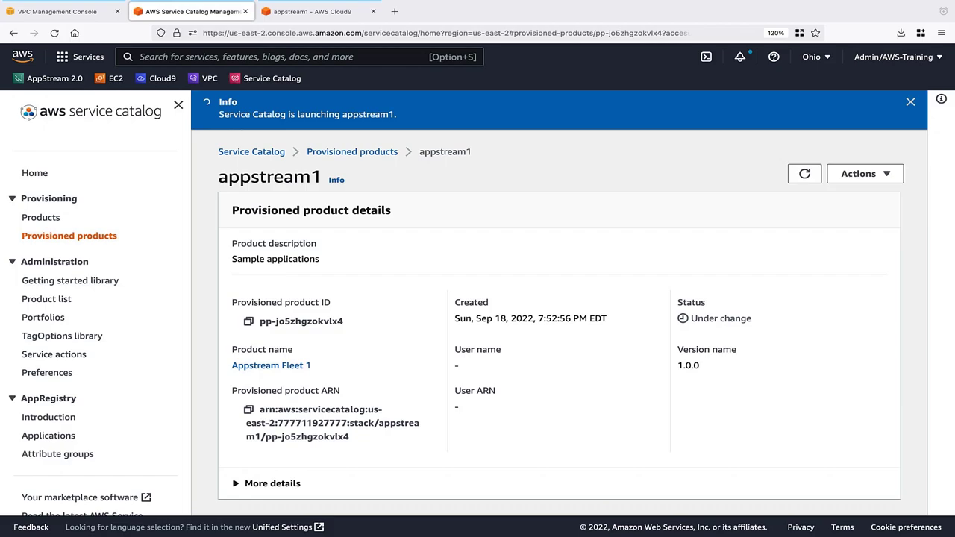
{"action": "left_click", "coordinate": [910, 102]}
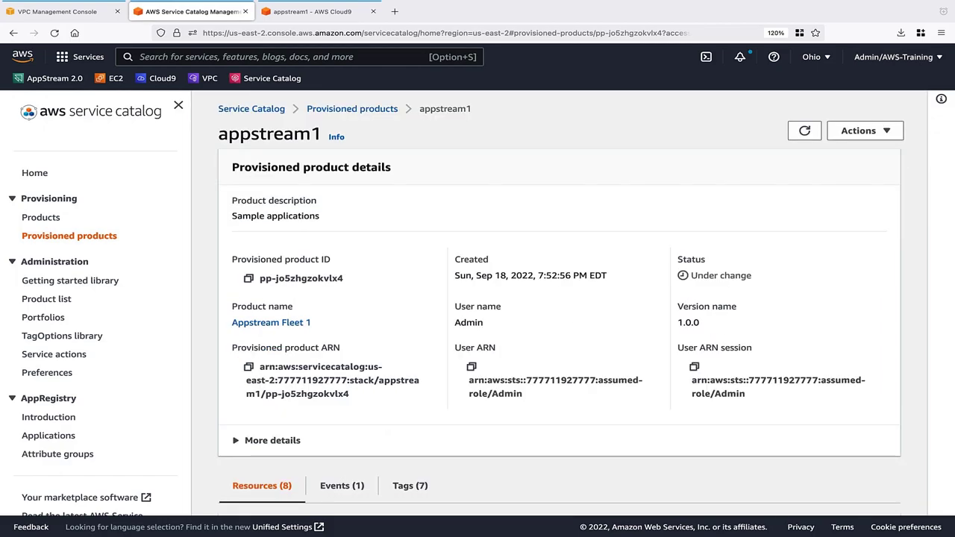
{"action": "scroll", "scroll_direction": "down", "scroll_amount": 3}
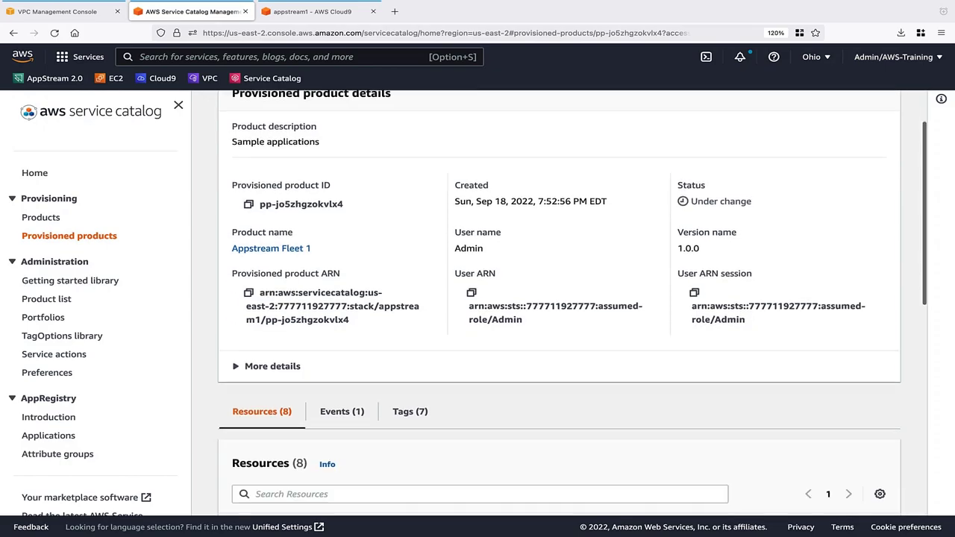
{"action": "scroll", "scroll_direction": "down", "scroll_amount": 3}
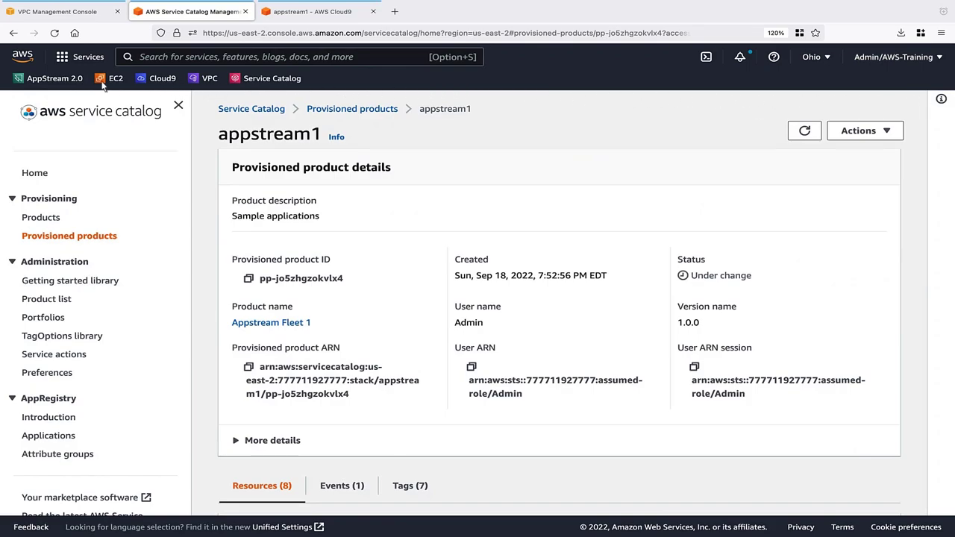
Generate a streaming URL for stack fleet1 as enduser1 and launch it in the browser.
{"action": "left_click", "coordinate": [48, 77]}
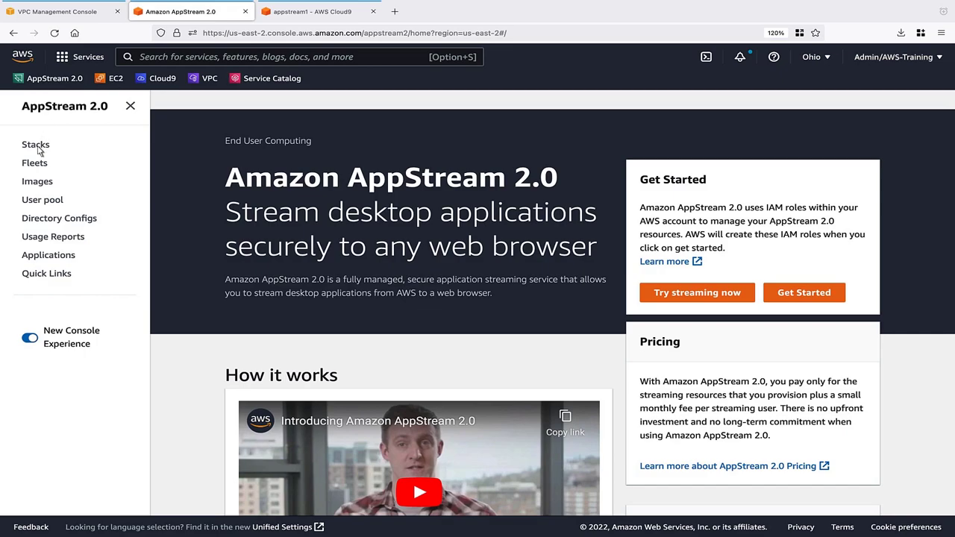
{"action": "left_click", "coordinate": [36, 143]}
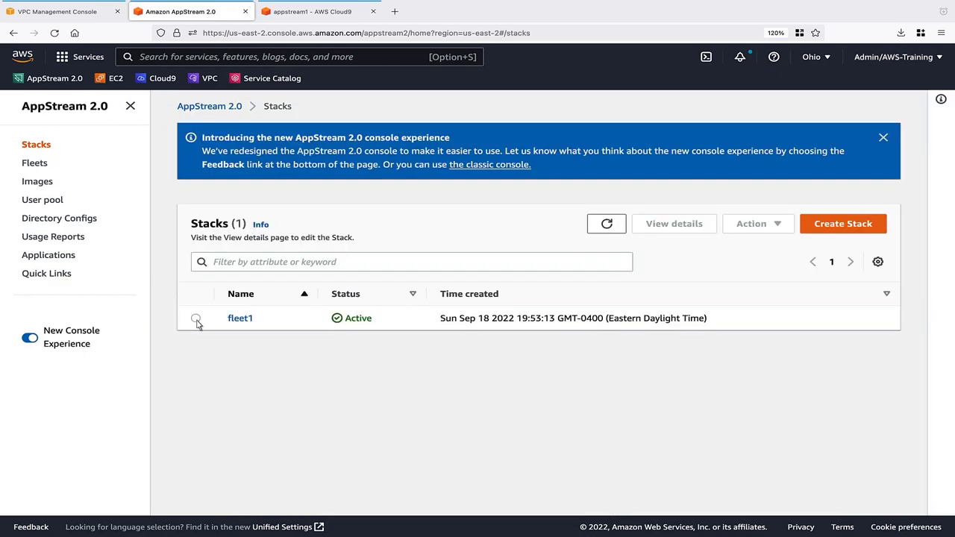
{"action": "left_click", "coordinate": [195, 318]}
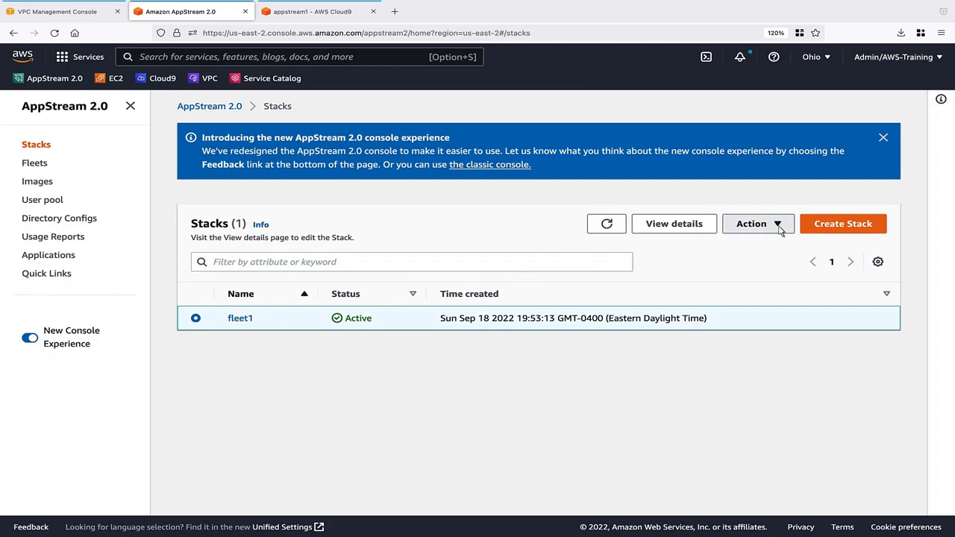
{"action": "left_click", "coordinate": [752, 223]}
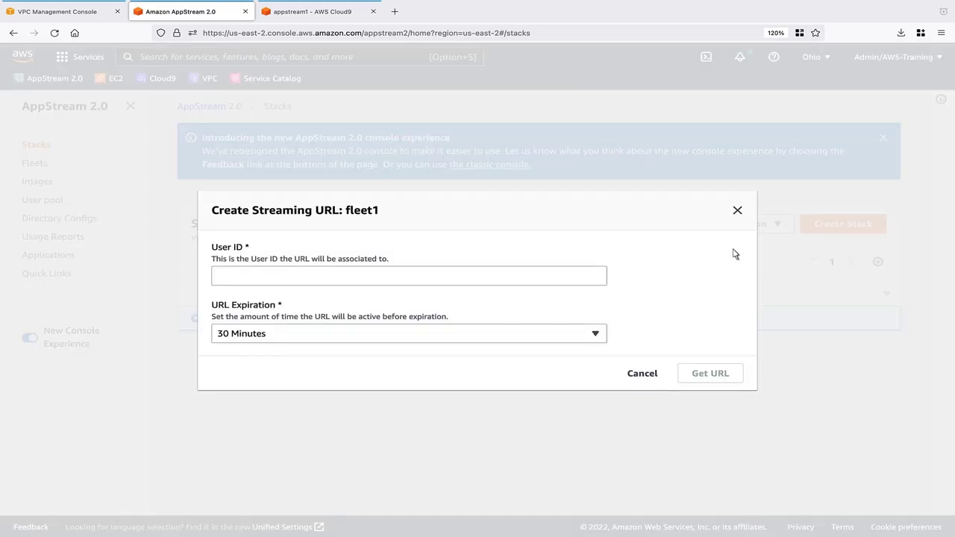
{"action": "type", "text": "enduser1"}
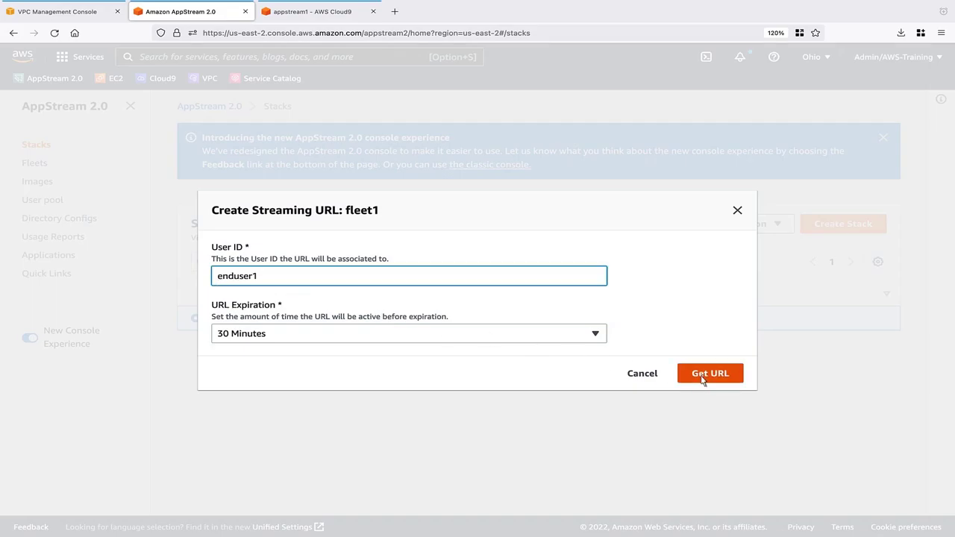
{"action": "left_click", "coordinate": [710, 373]}
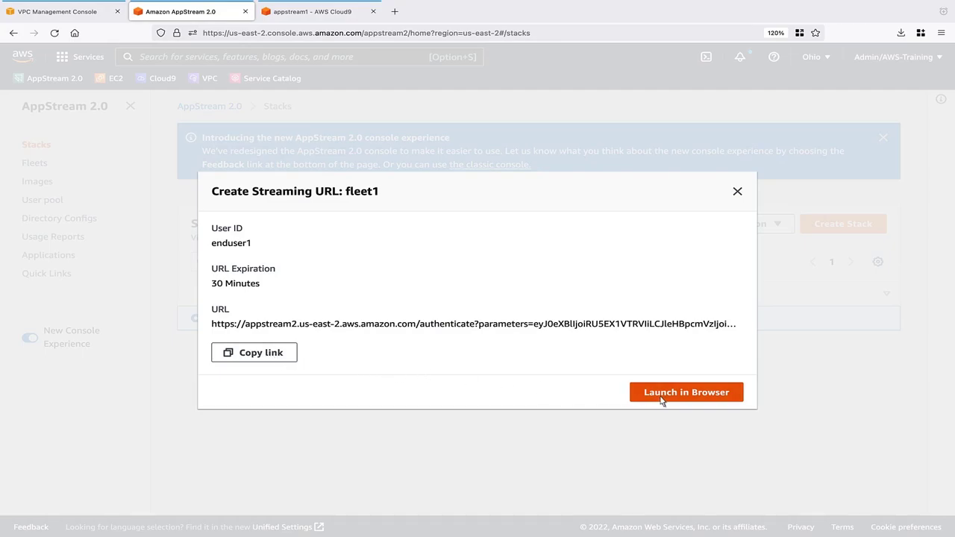
{"action": "left_click", "coordinate": [684, 391]}
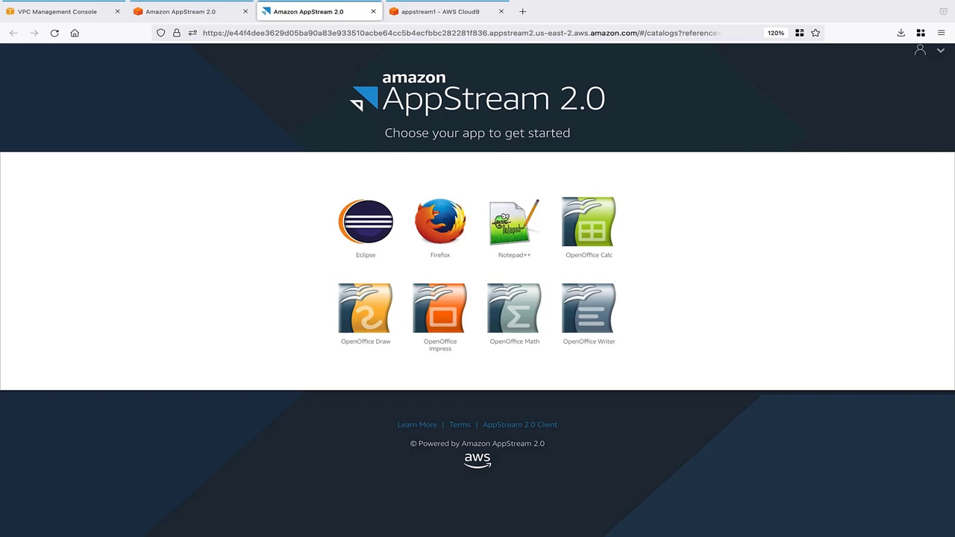
{"action": "mouse_move", "coordinate": [388, 235]}
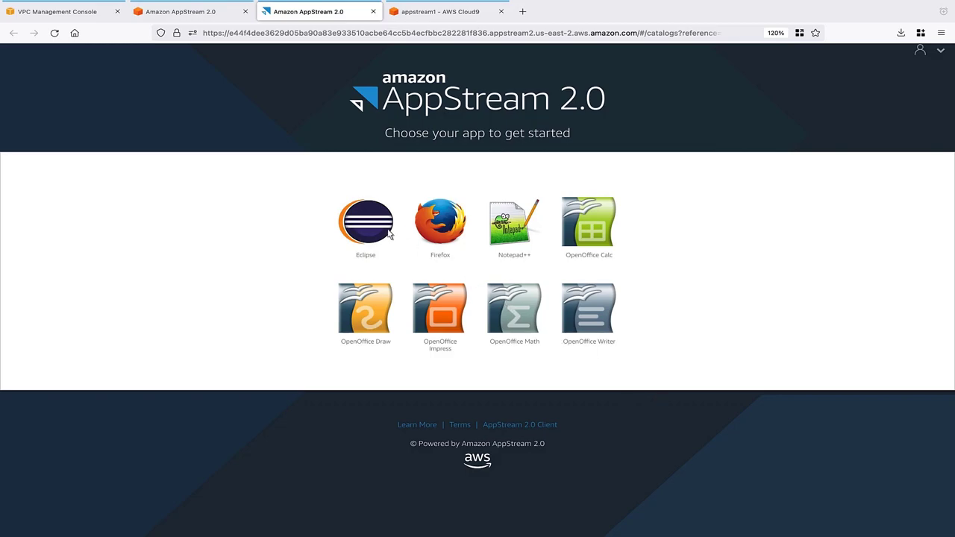
Launch Eclipse with the default workspace, then end the AppStream streaming session from the user menu.
{"action": "left_click", "coordinate": [364, 222]}
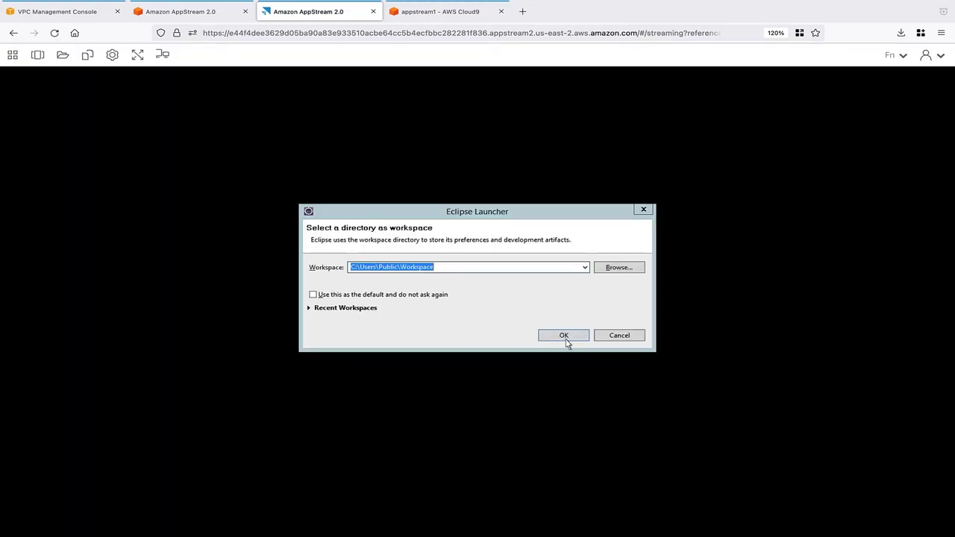
{"action": "left_click", "coordinate": [564, 334]}
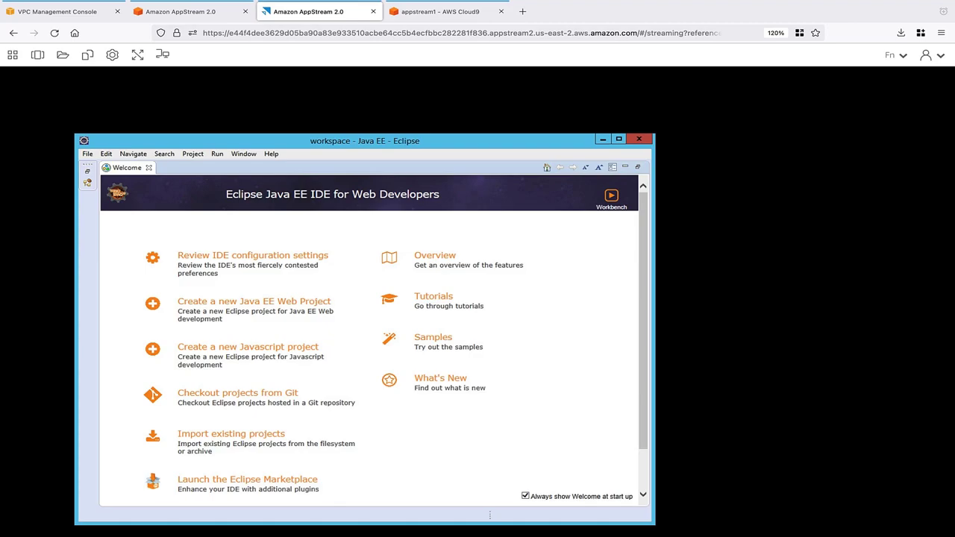
{"action": "mouse_move", "coordinate": [942, 62]}
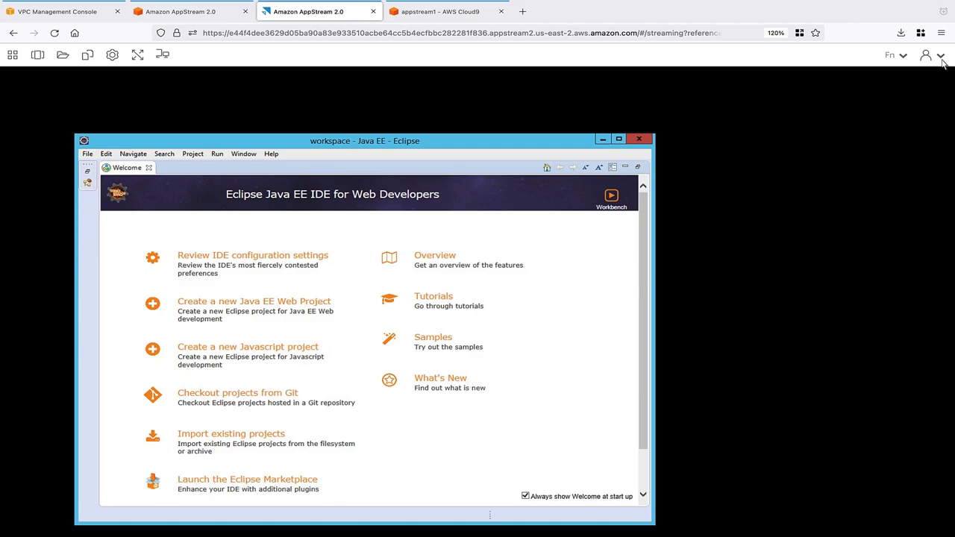
{"action": "left_click", "coordinate": [925, 53]}
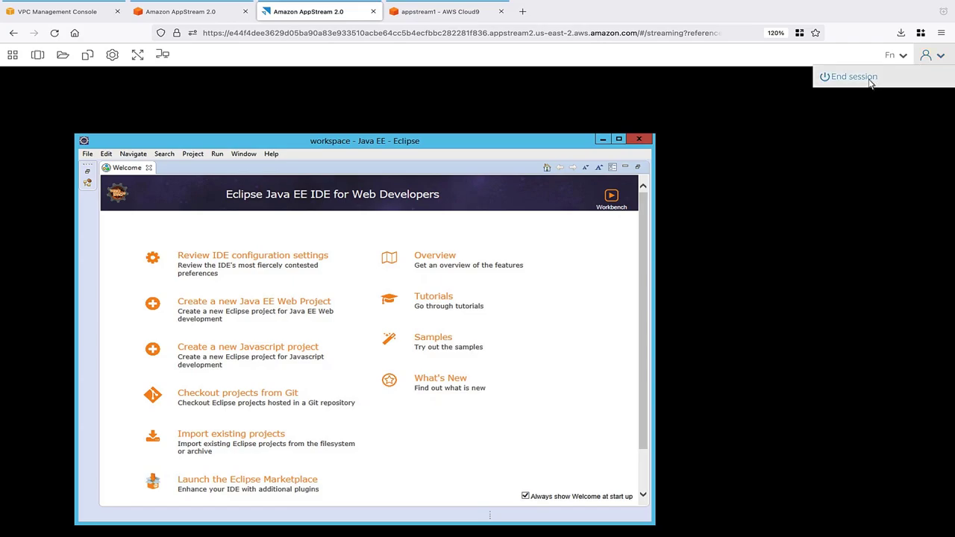
{"action": "left_click", "coordinate": [852, 76]}
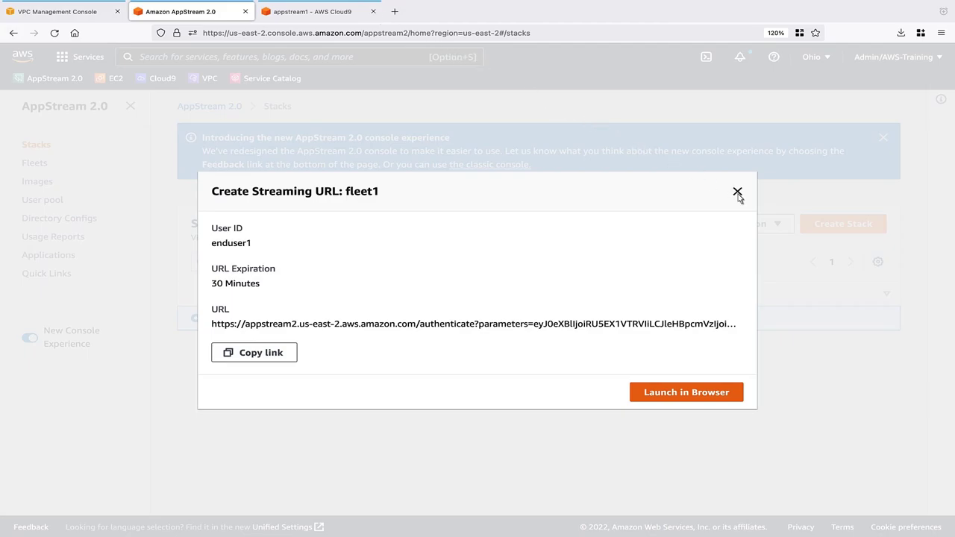
From Provisioned products, choose Terminate on appstream1 and enter 'terminate' as confirmation.
{"action": "left_click", "coordinate": [737, 191]}
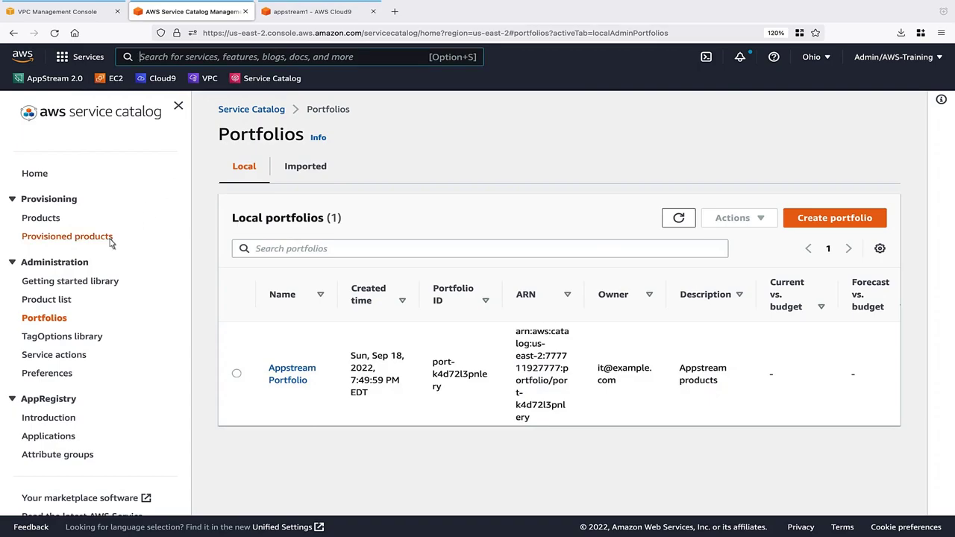
{"action": "left_click", "coordinate": [68, 236]}
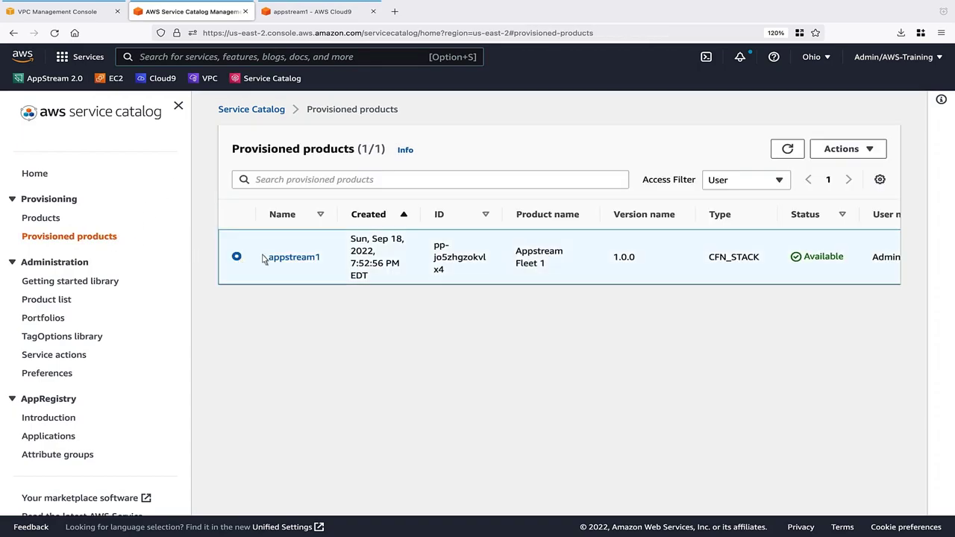
{"action": "left_click", "coordinate": [847, 149]}
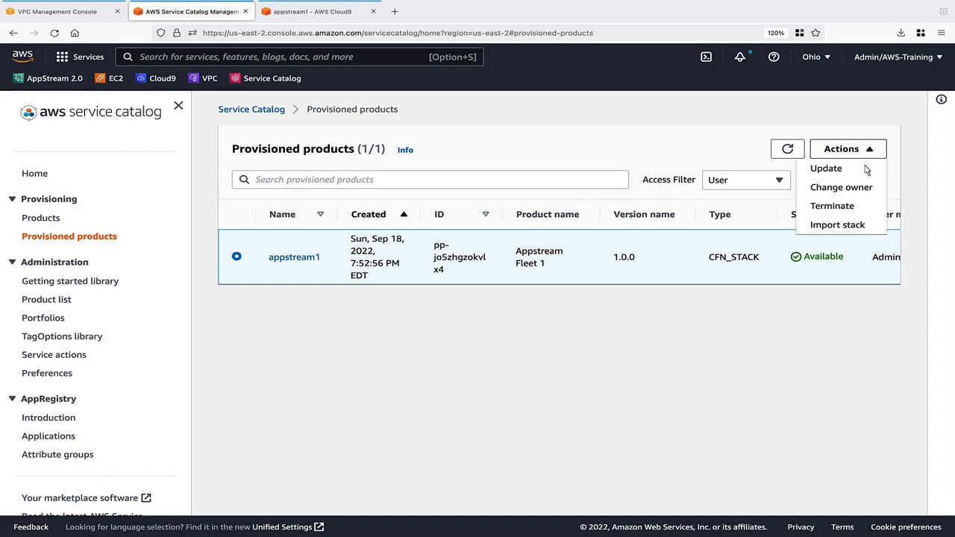
{"action": "mouse_move", "coordinate": [831, 205]}
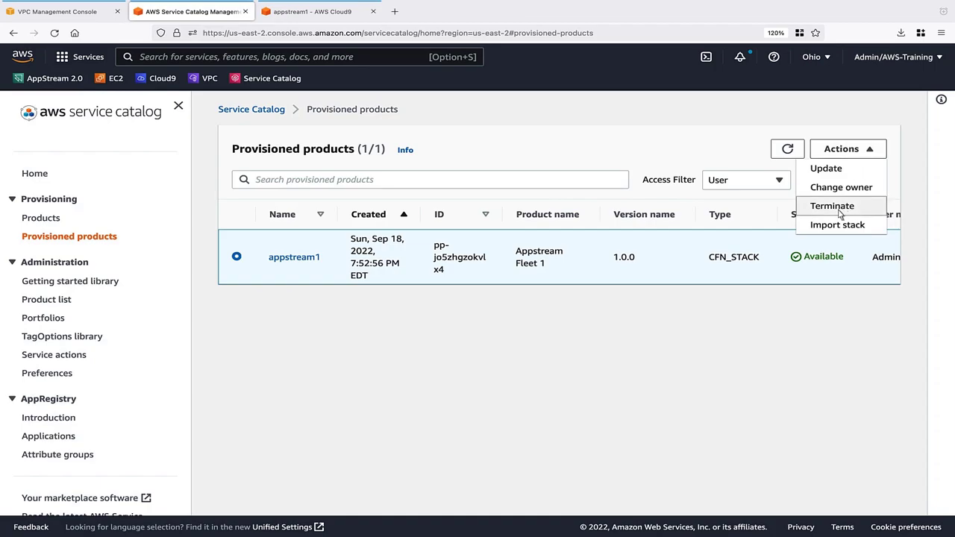
{"action": "left_click", "coordinate": [831, 206]}
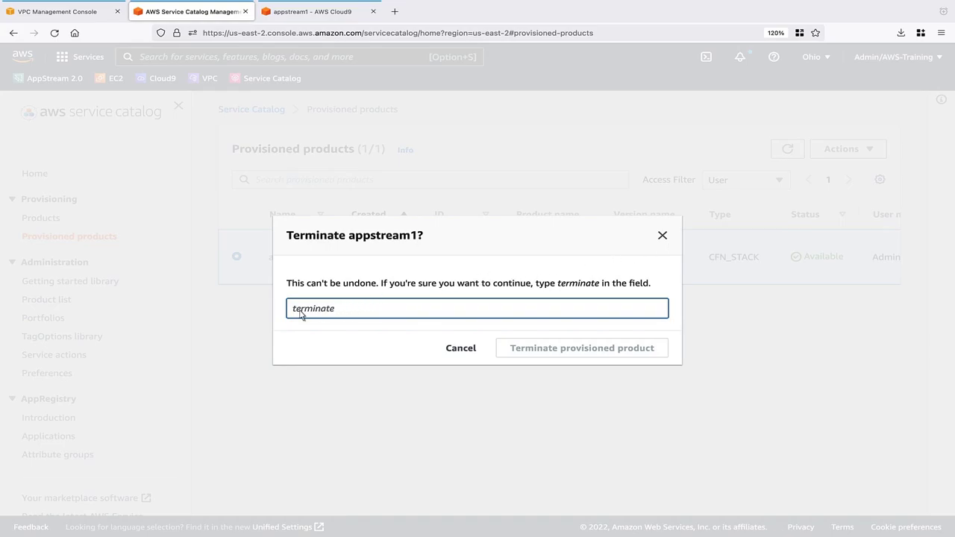
{"action": "type", "text": "terminate"}
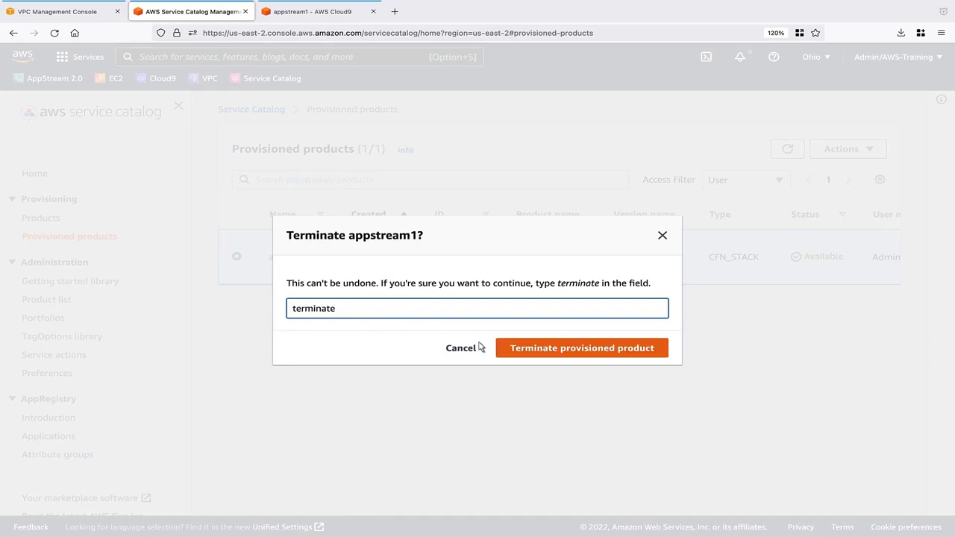